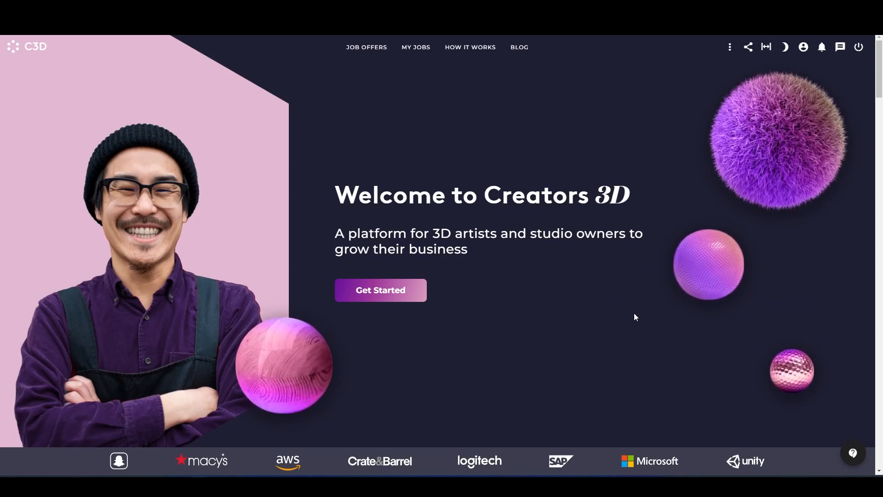
mouse_move(366, 47)
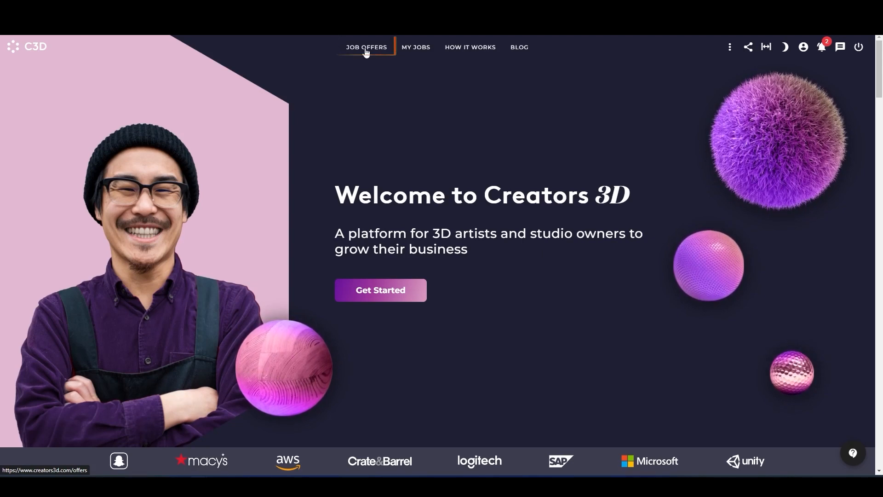
Show the job offers, try the Geometry type filter, reset to All, then list only Private offers
left_click(366, 47)
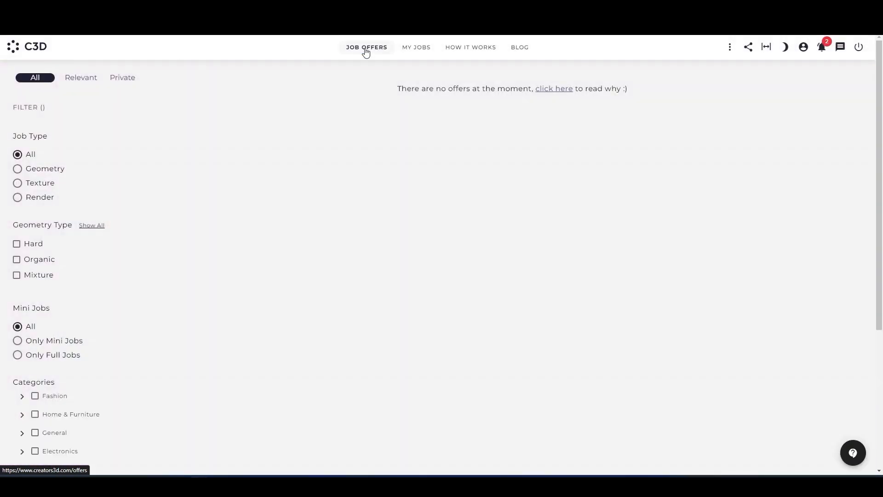
left_click(367, 47)
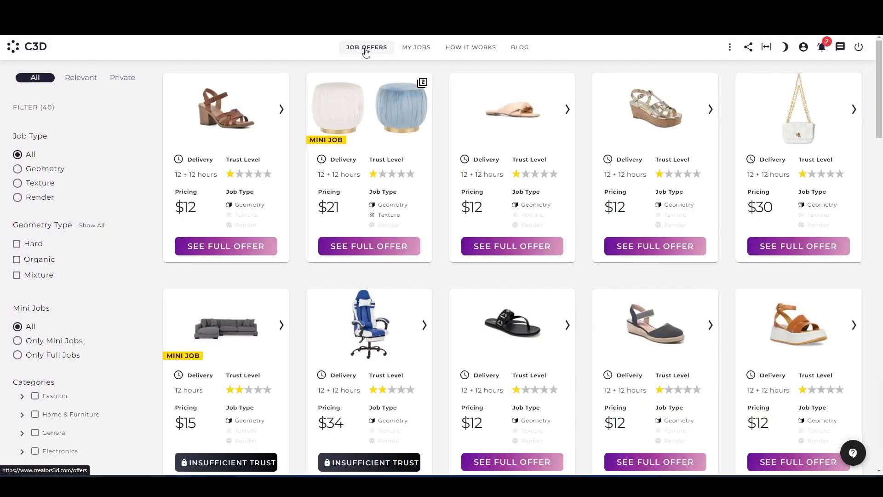
mouse_move(459, 190)
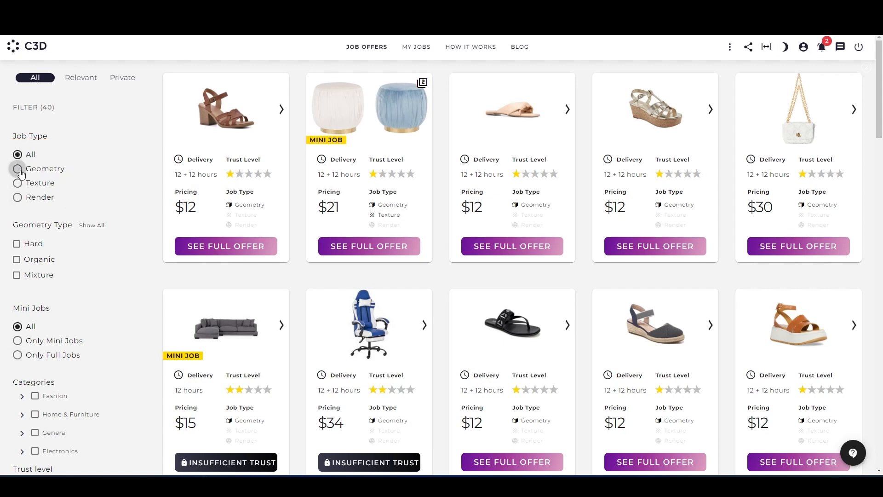
left_click(18, 168)
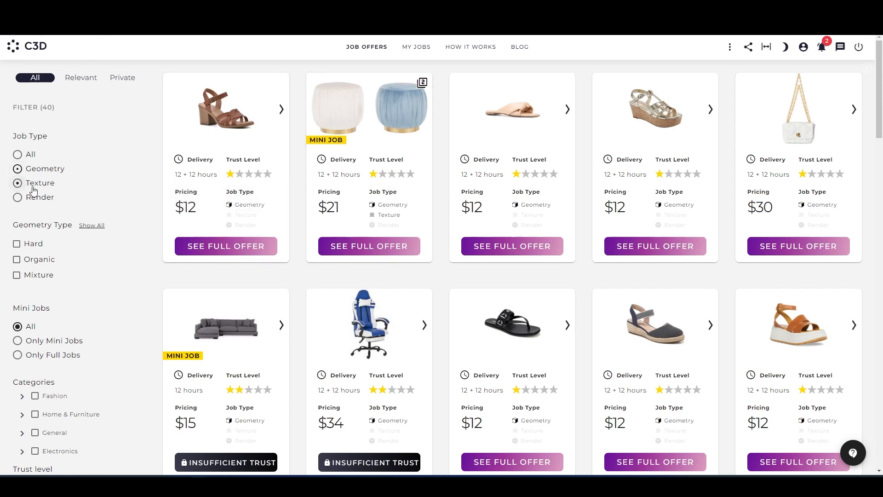
left_click(18, 183)
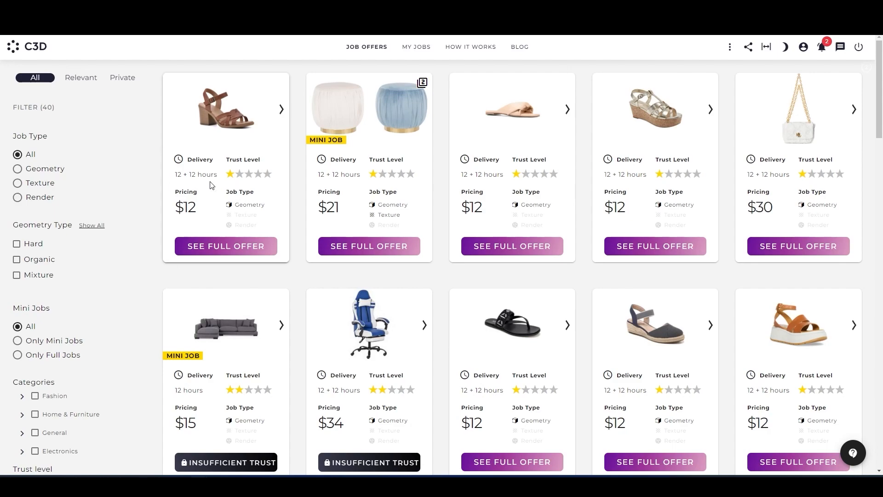
left_click(123, 78)
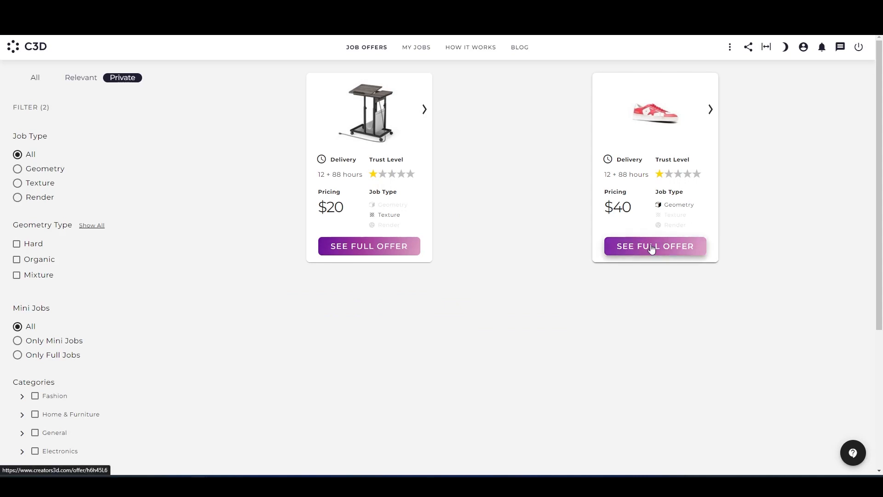
View the $40 red shoe offer's reference images and download them all as a zip
left_click(655, 247)
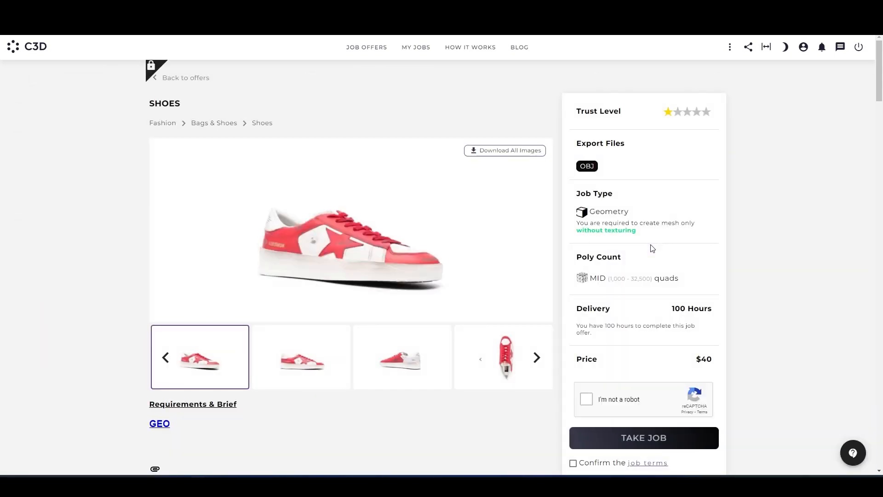
scroll("down", 3)
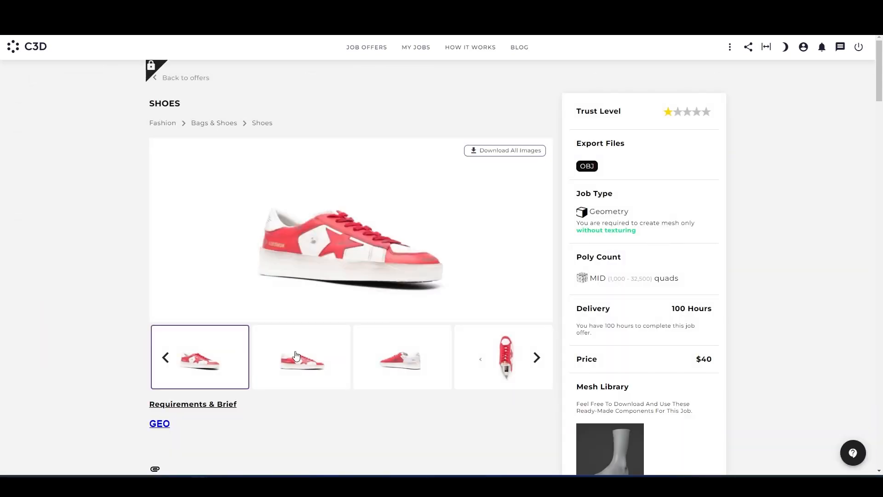
left_click(403, 357)
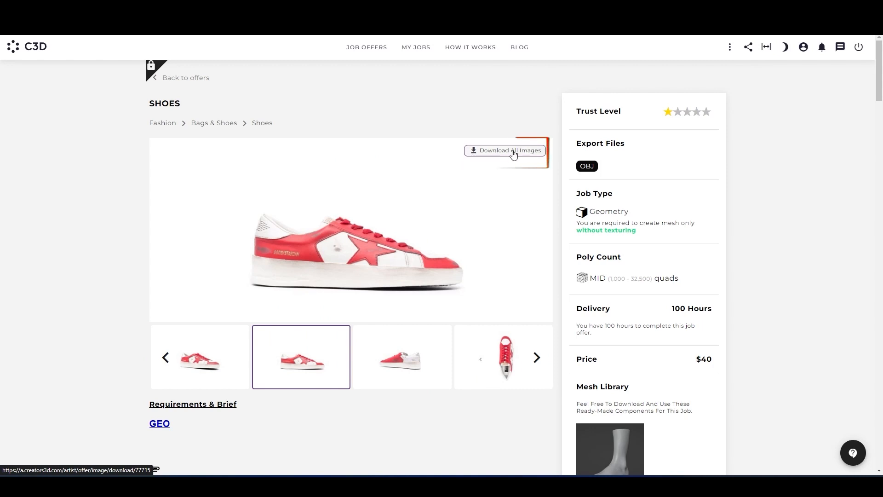
mouse_move(476, 141)
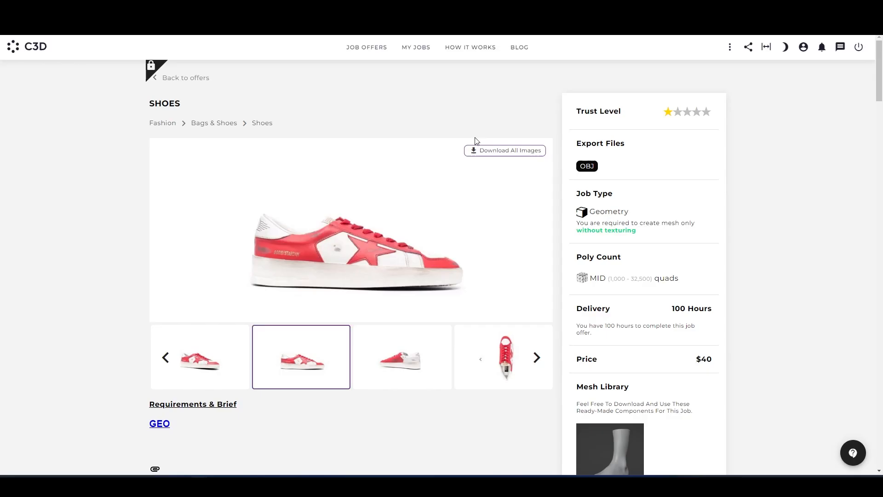
left_click(504, 150)
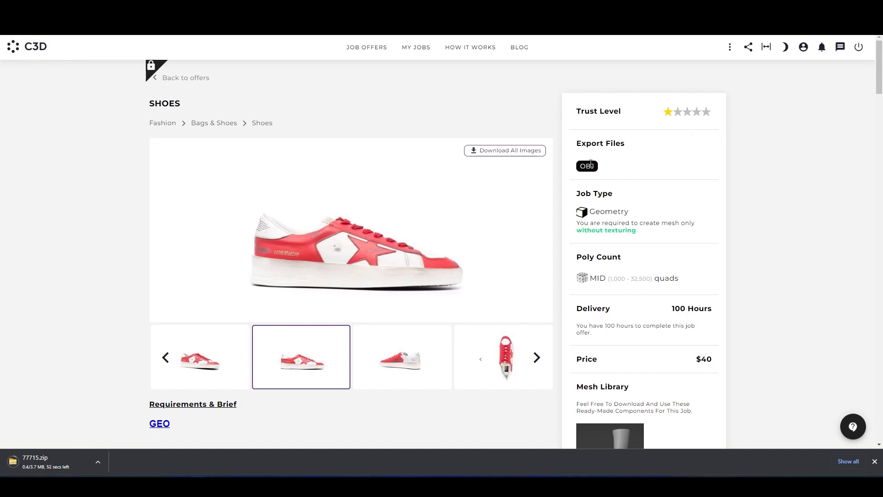
scroll("down", 3)
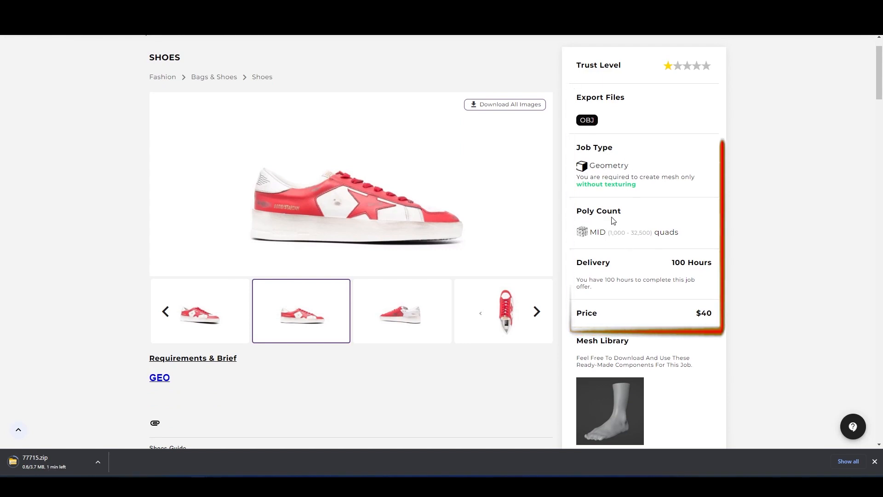
scroll("down", 3)
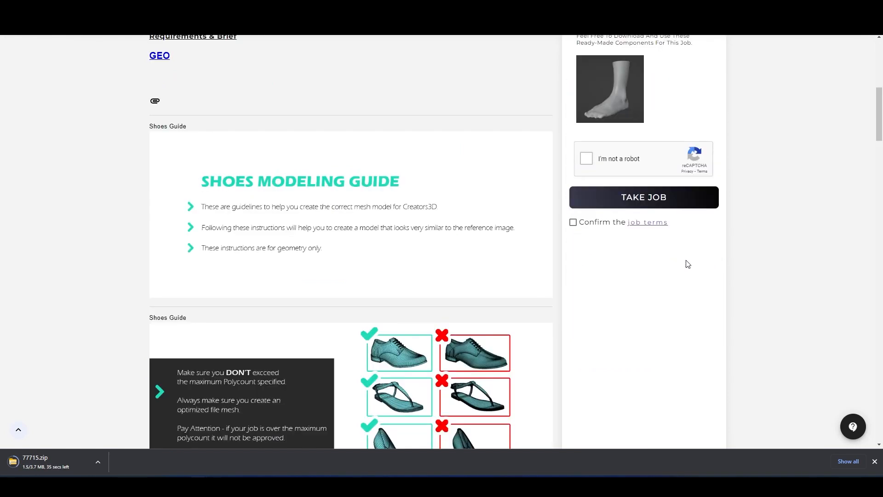
scroll("down", 3)
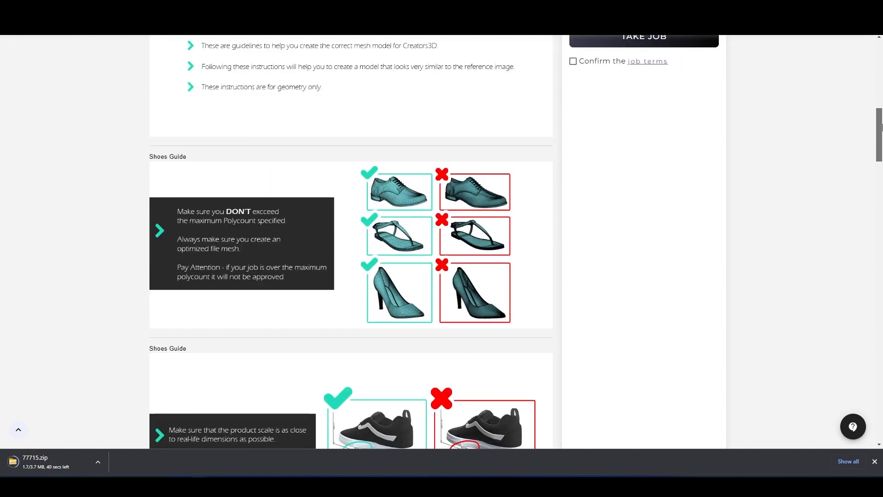
scroll("down", 3)
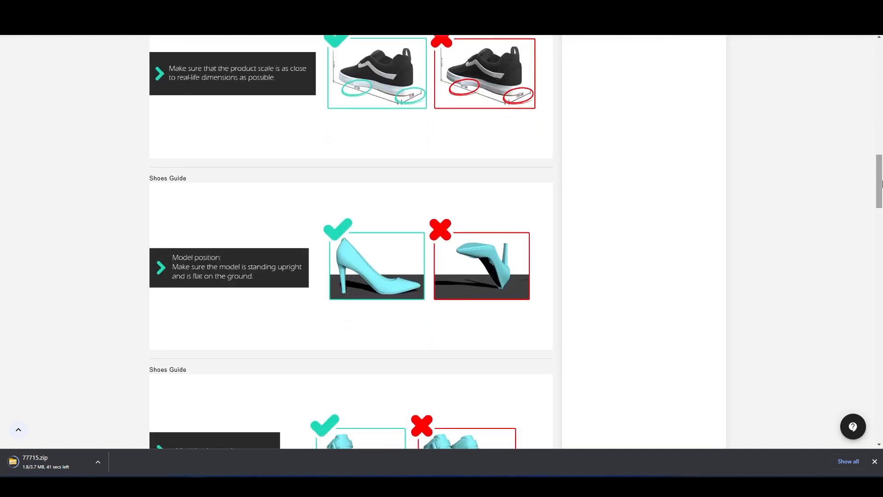
scroll("down", 3)
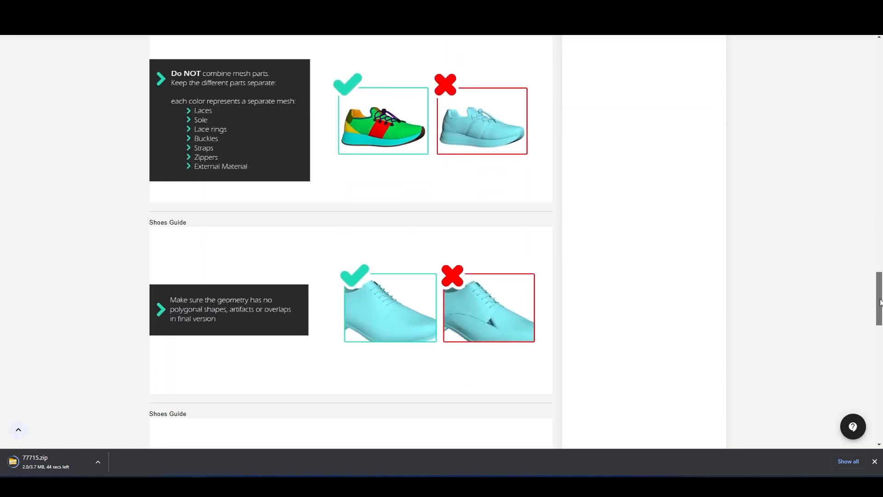
scroll("up", 3)
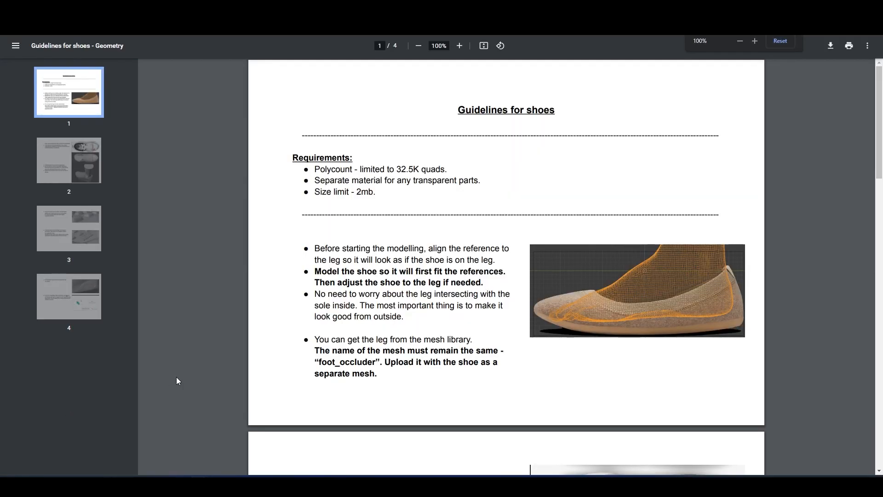
mouse_move(569, 117)
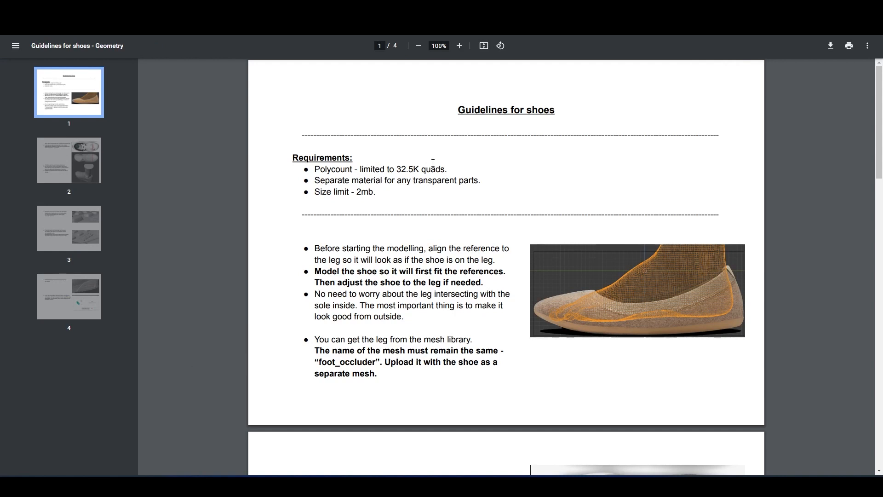
mouse_move(347, 187)
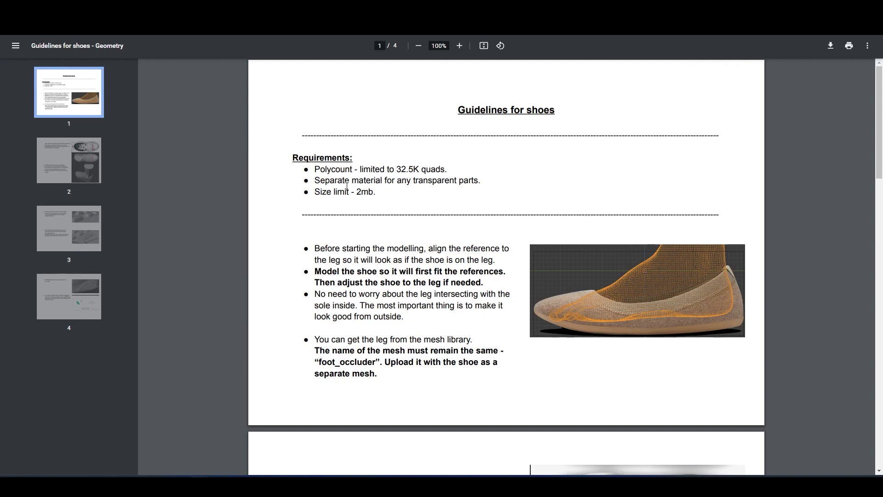
Scroll through the shoe geometry guidelines PDF to the page on fitting the provided foot
scroll("down", 3)
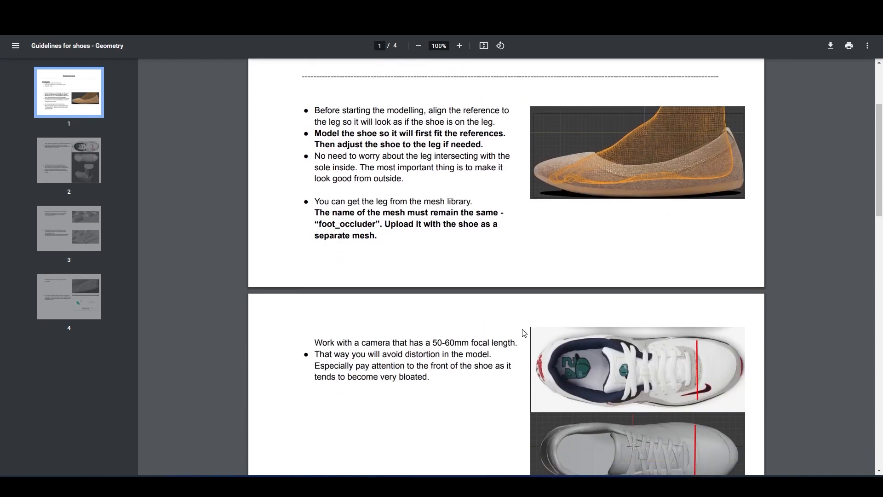
scroll("down", 3)
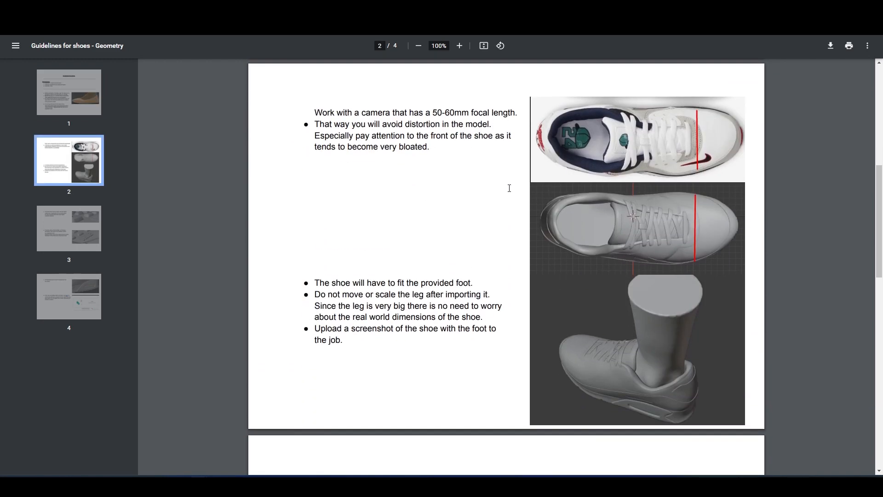
scroll("down", 3)
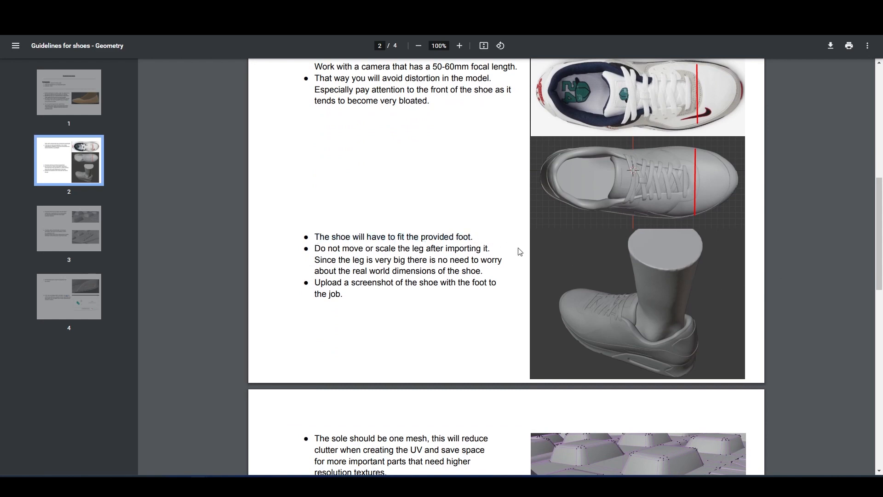
scroll("down", 3)
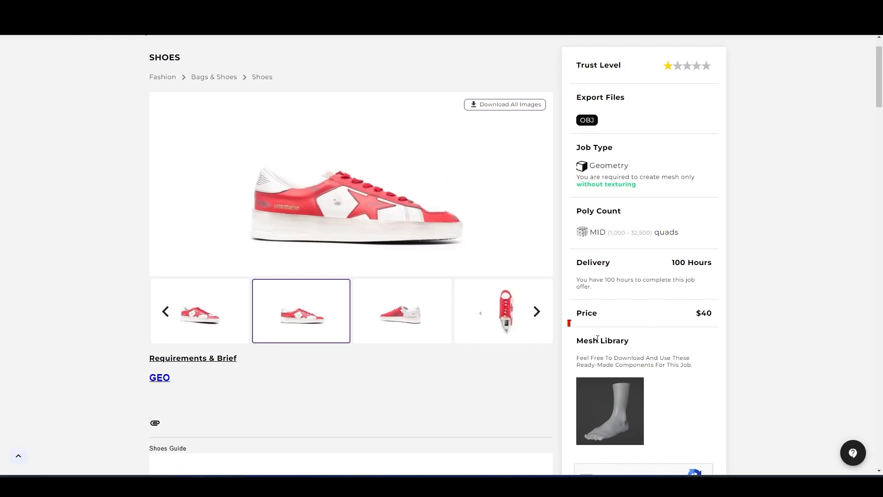
Accept the Mesh Library terms, download the foot_occluder OBJ, and return to the sneaker offer
scroll("down", 3)
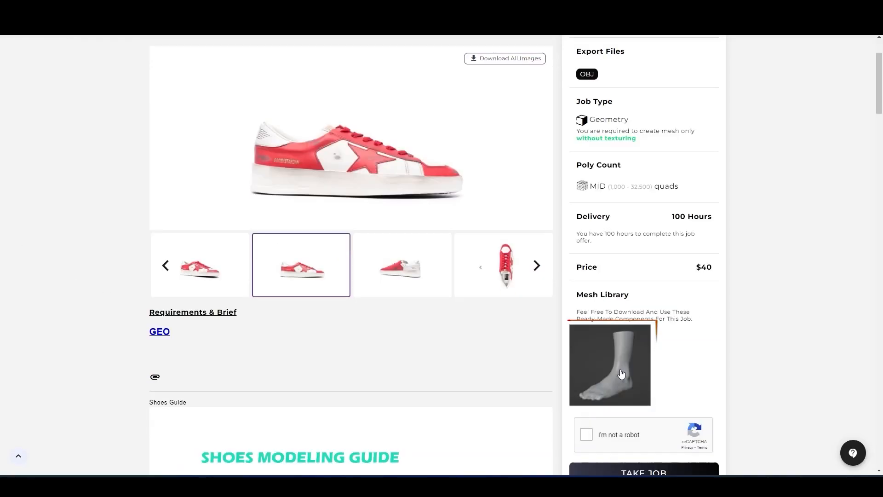
left_click(609, 363)
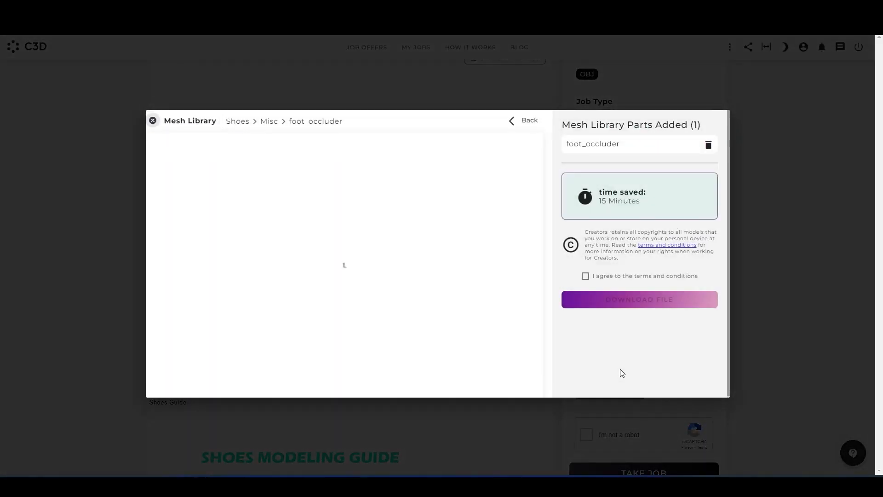
left_click(586, 275)
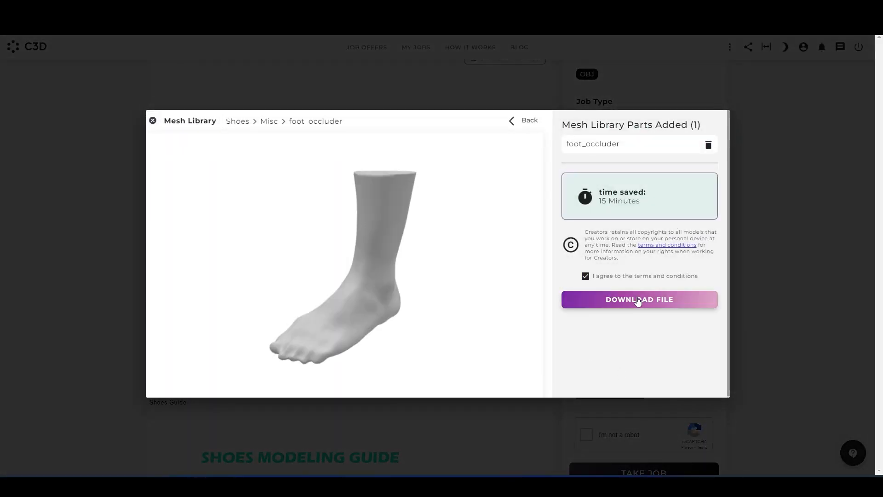
left_click(639, 299)
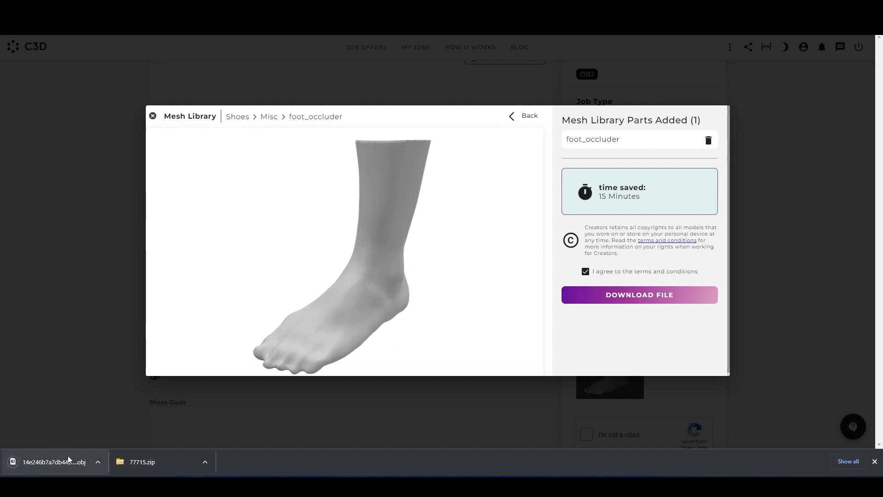
mouse_move(138, 456)
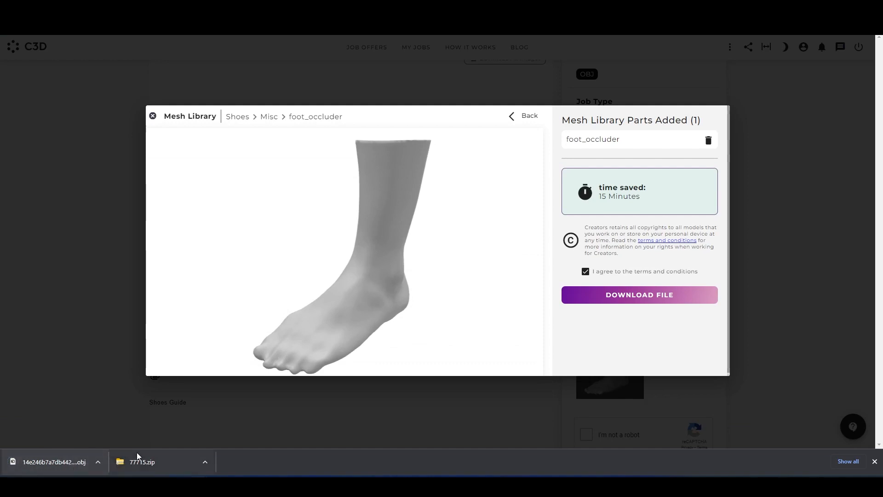
left_click(153, 116)
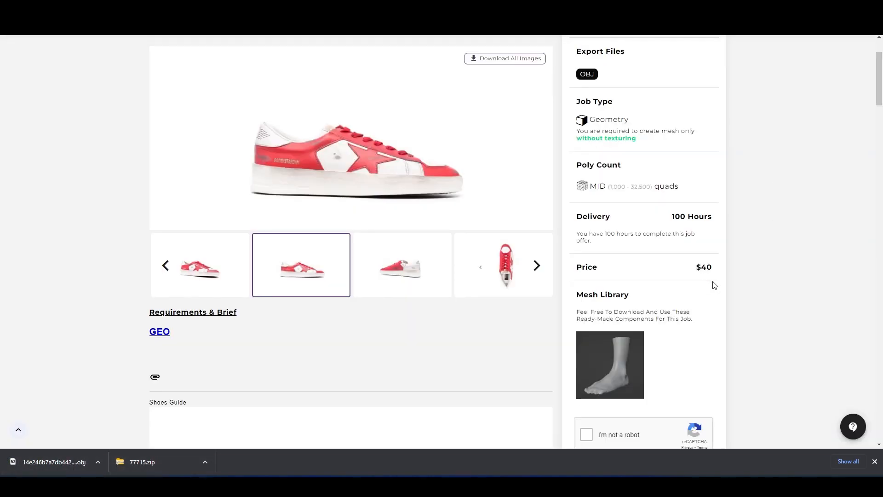
scroll("up", 3)
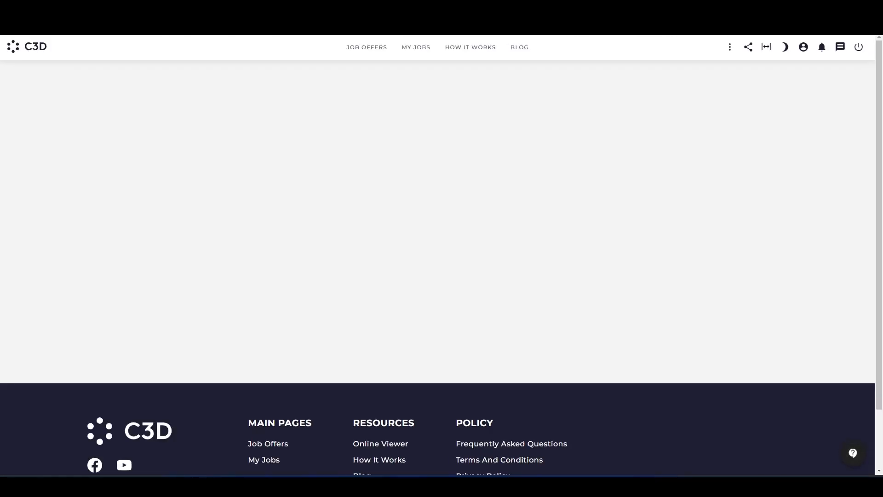
Open the private $20 Table with Charging Station offer and download its provided FBX asset
left_click(366, 46)
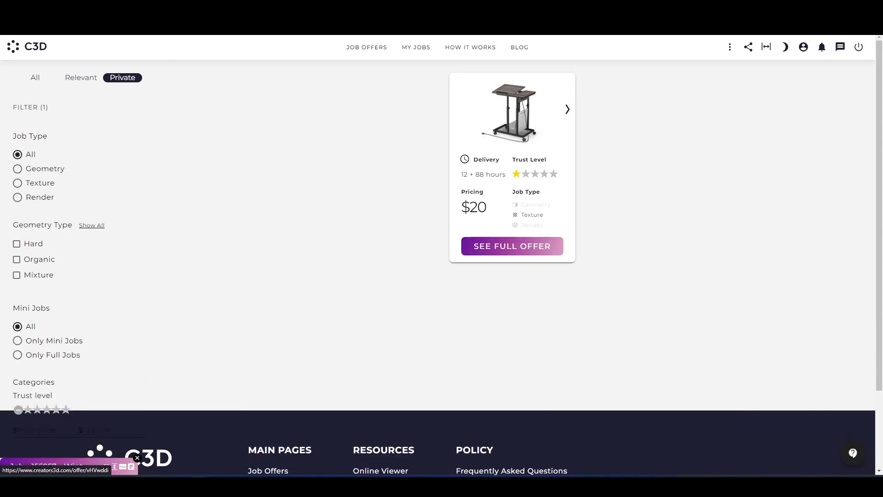
left_click(511, 247)
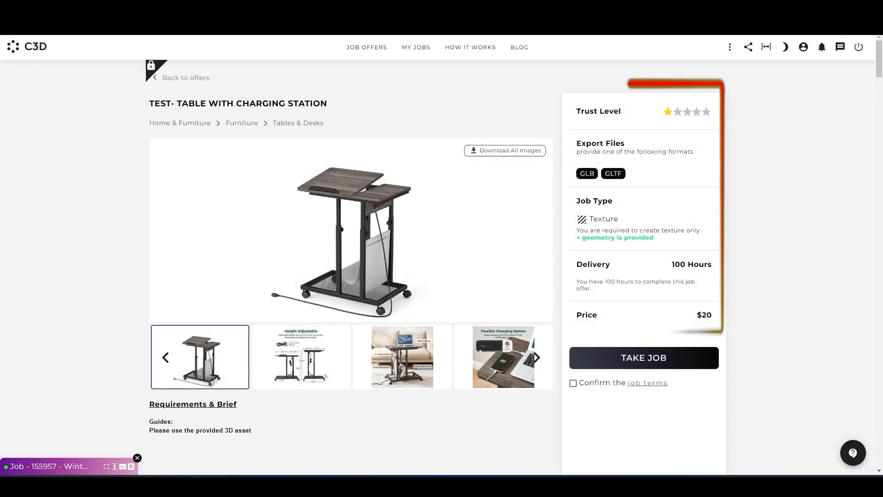
scroll("down", 3)
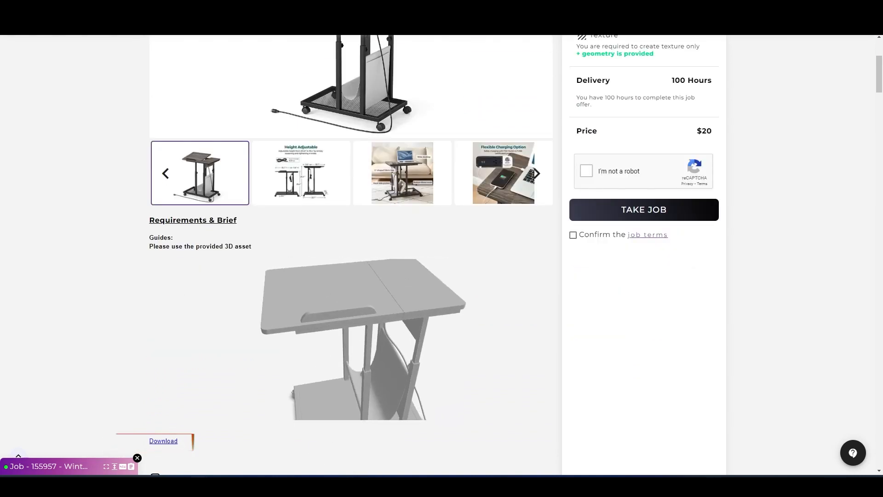
scroll("down", 3)
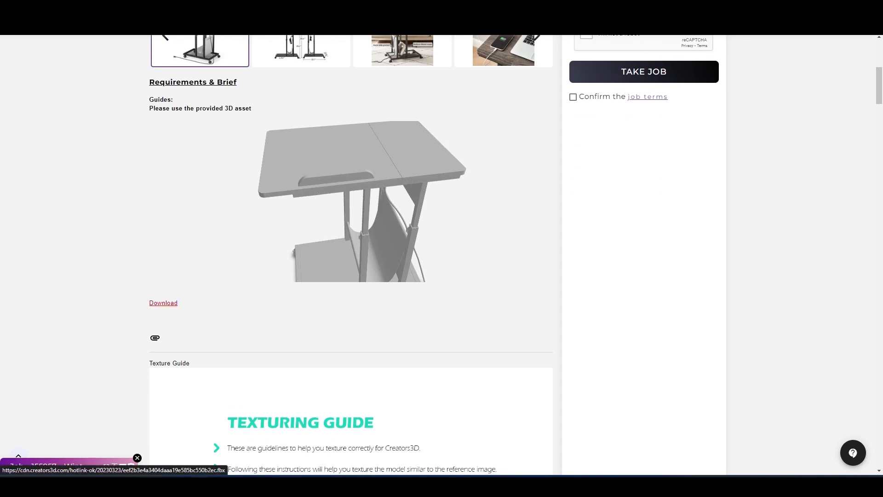
scroll("up", 3)
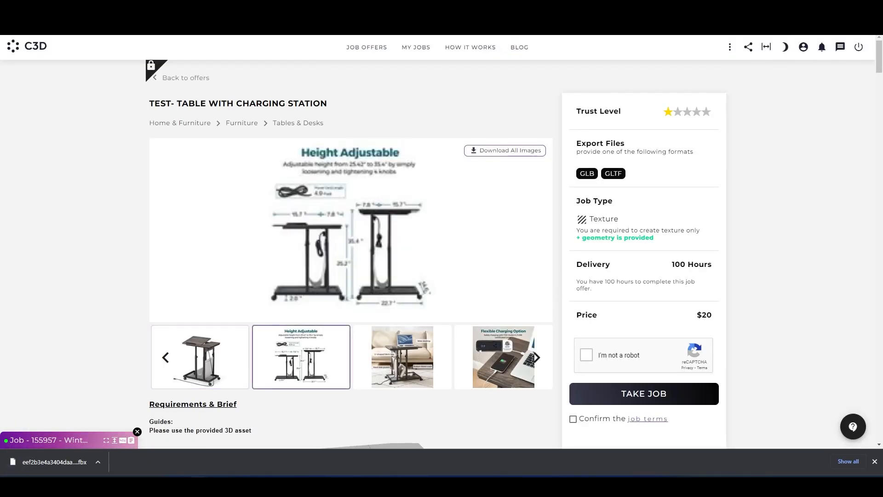
Browse the table's reference images, including the Flexible Charging Option photo
left_click(503, 357)
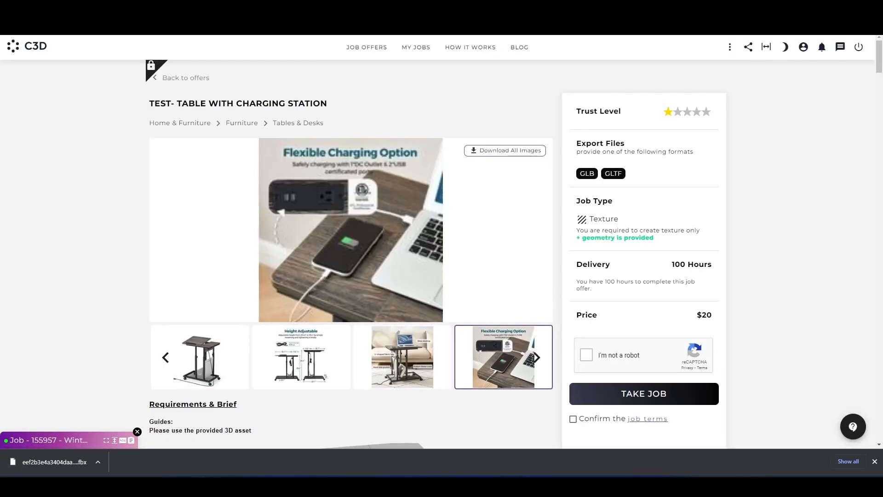
left_click(535, 357)
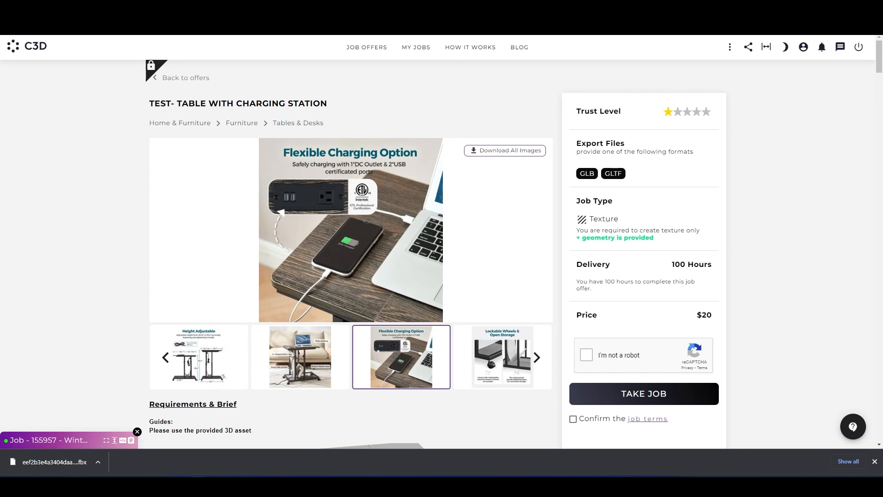
Pass the reCAPTCHA, confirm the job terms, and take the table job
left_click(586, 355)
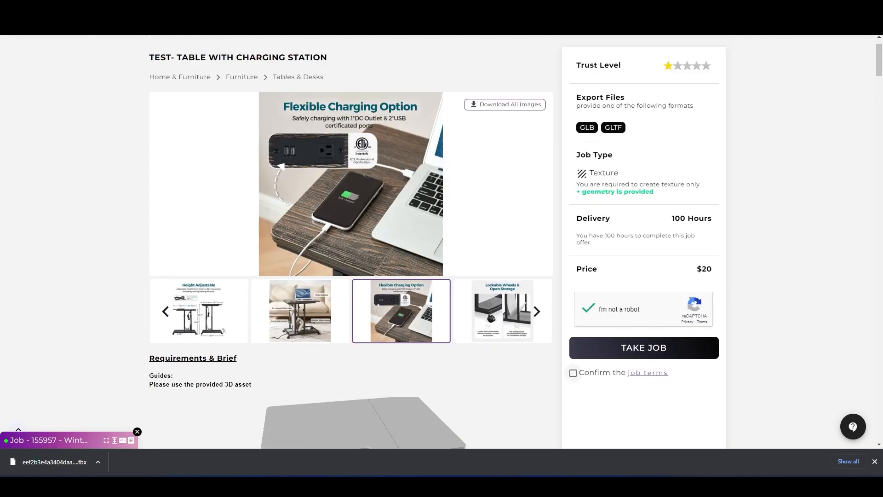
left_click(573, 373)
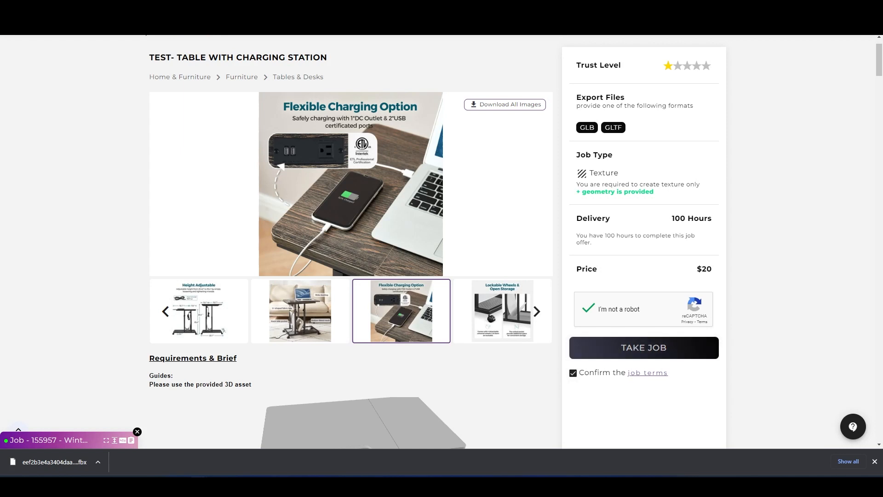
left_click(643, 348)
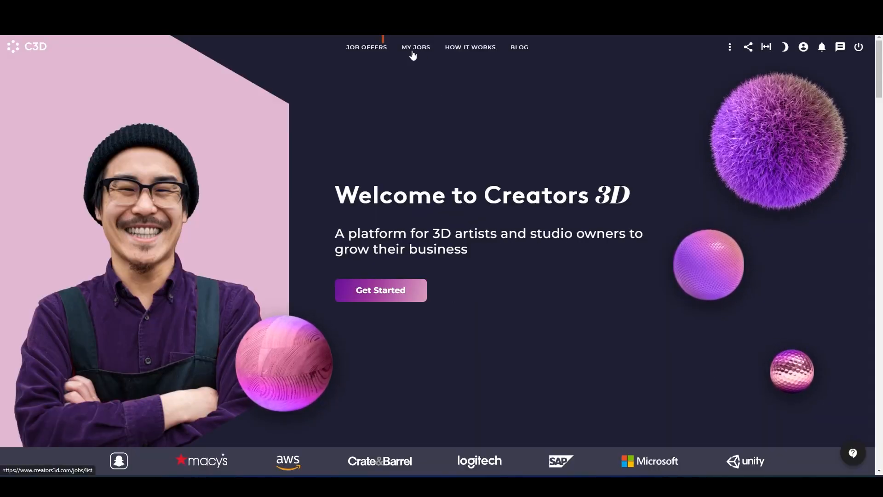
List my jobs, showing the table and Shoes jobs as in progress
left_click(416, 47)
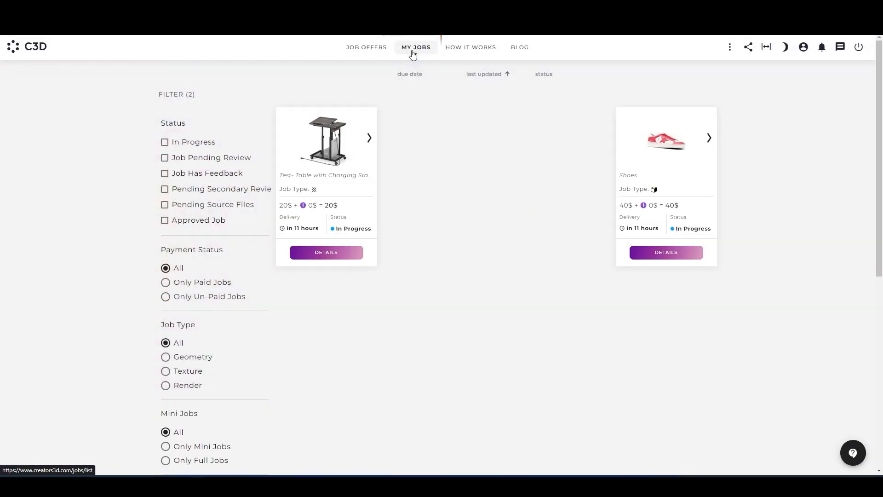
mouse_move(392, 207)
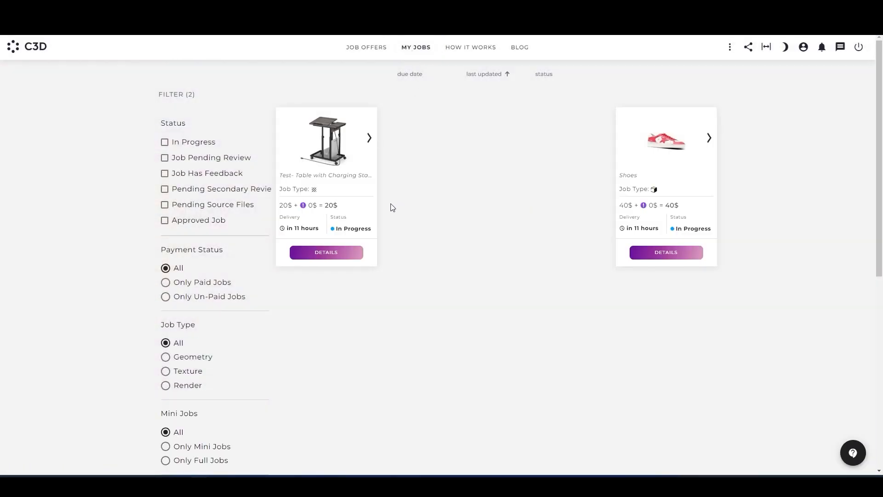
mouse_move(666, 252)
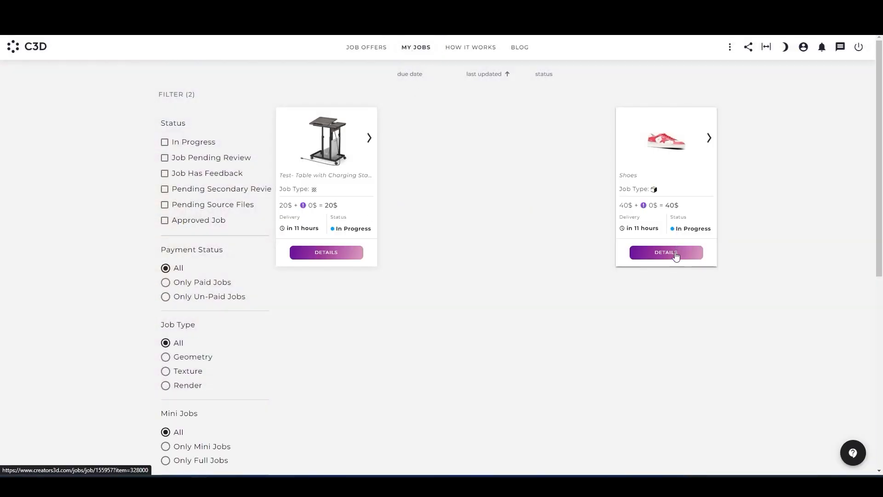
View the in-progress Shoes job details with its chat panel closed
left_click(666, 252)
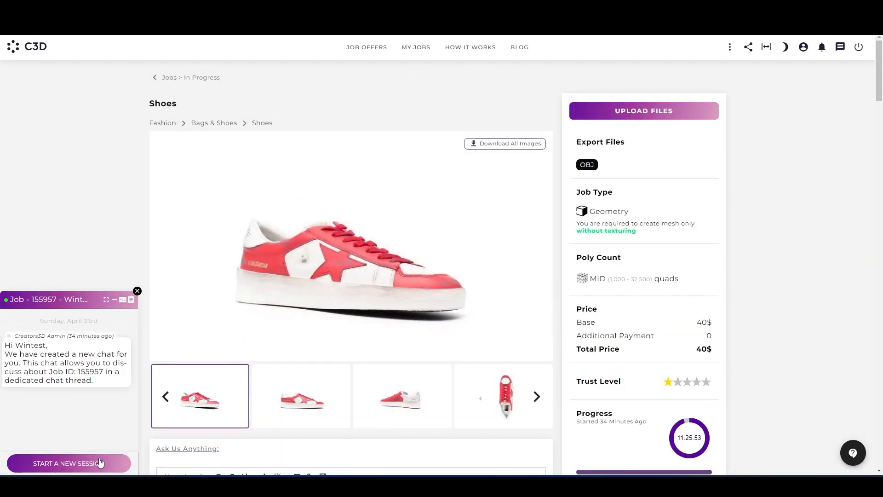
mouse_move(5, 450)
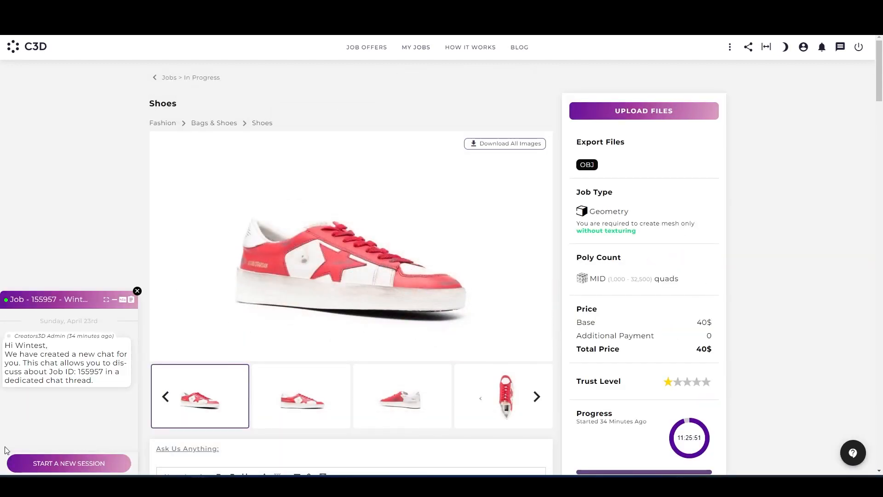
mouse_move(137, 292)
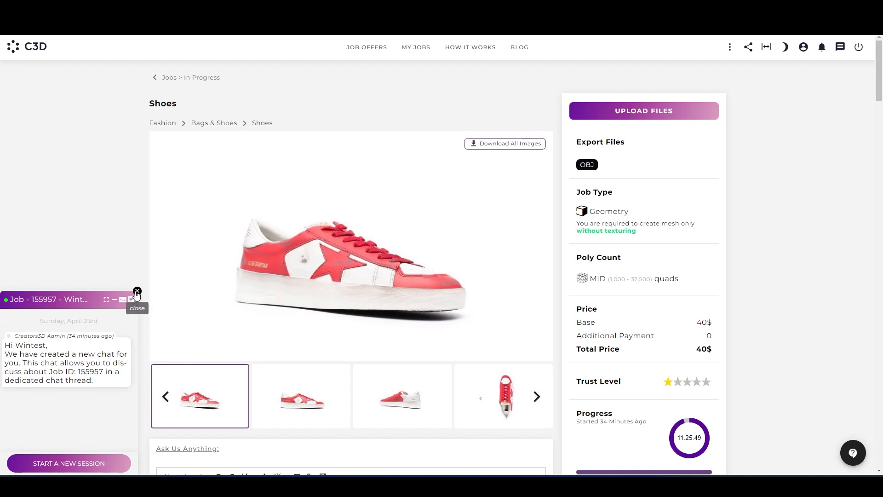
scroll("down", 3)
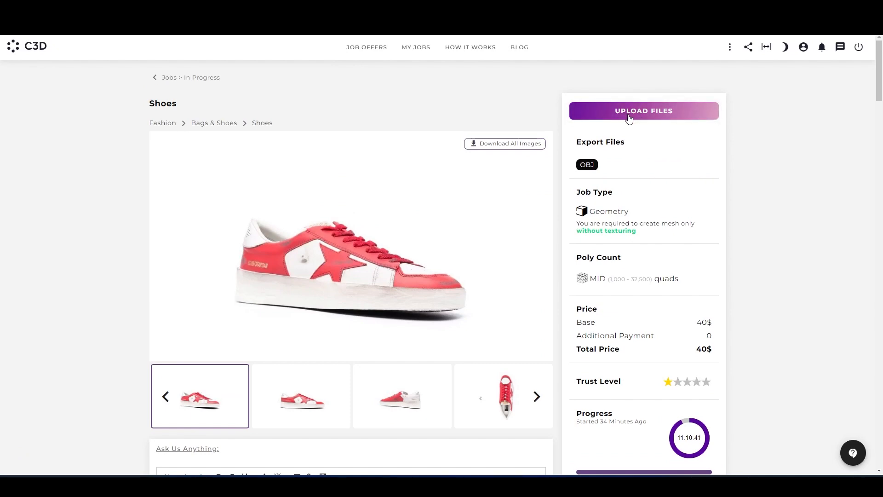
Upload the Final_obj archive as the Shoes job's 3D OBJ zip
left_click(643, 111)
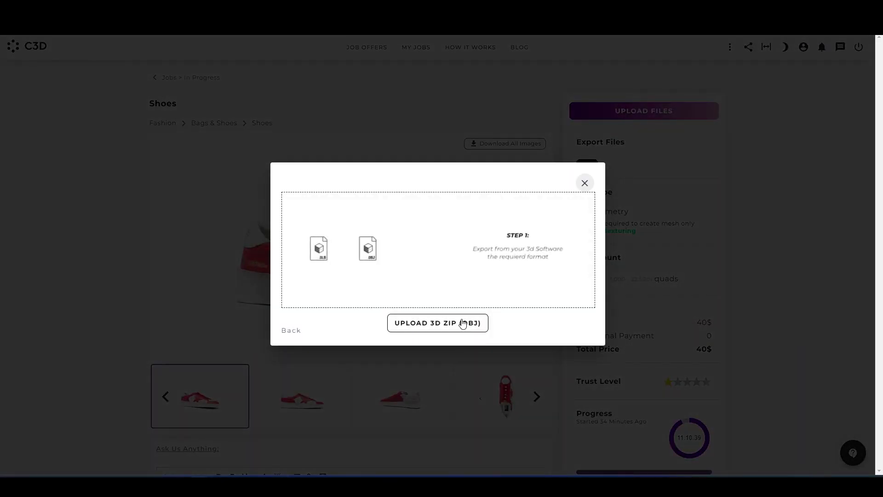
left_click(437, 323)
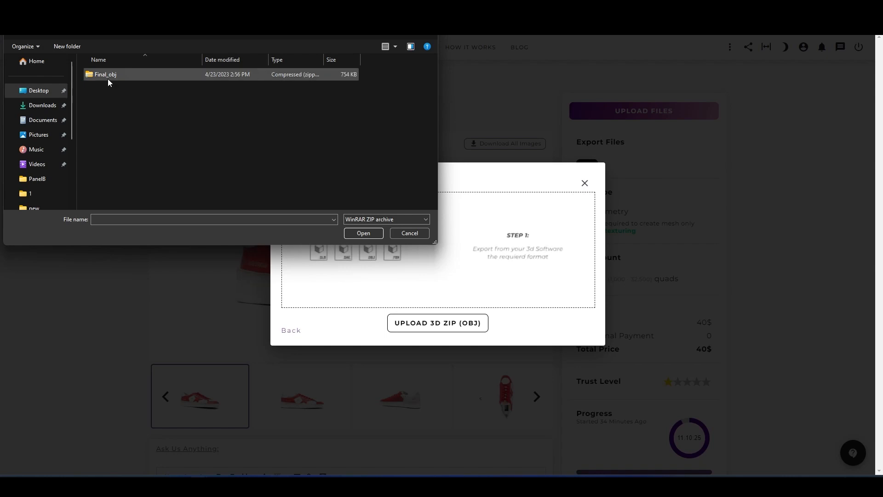
left_click(363, 232)
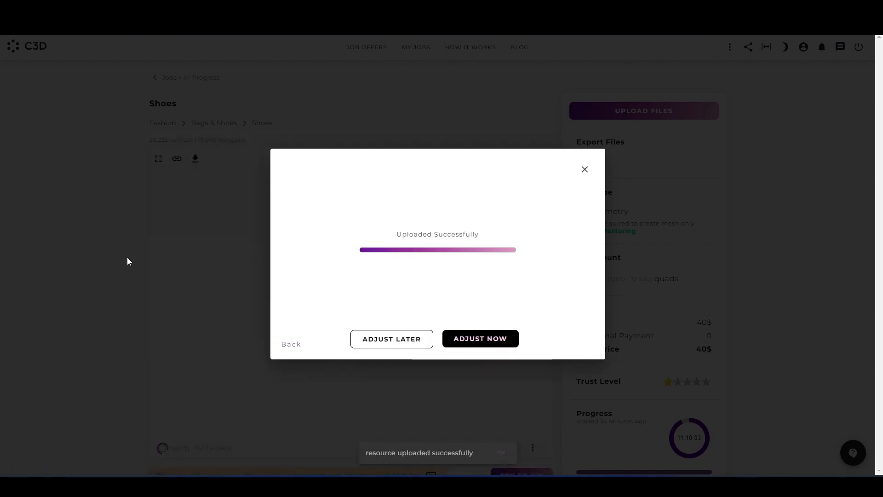
mouse_move(570, 250)
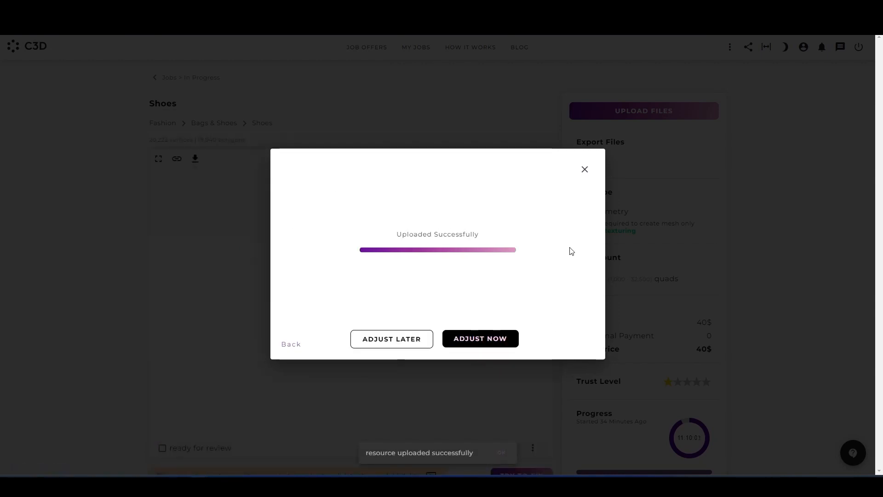
Choose Adjust Later and view the uploaded shoe mesh with its alignment and accuracy test prompts
left_click(584, 169)
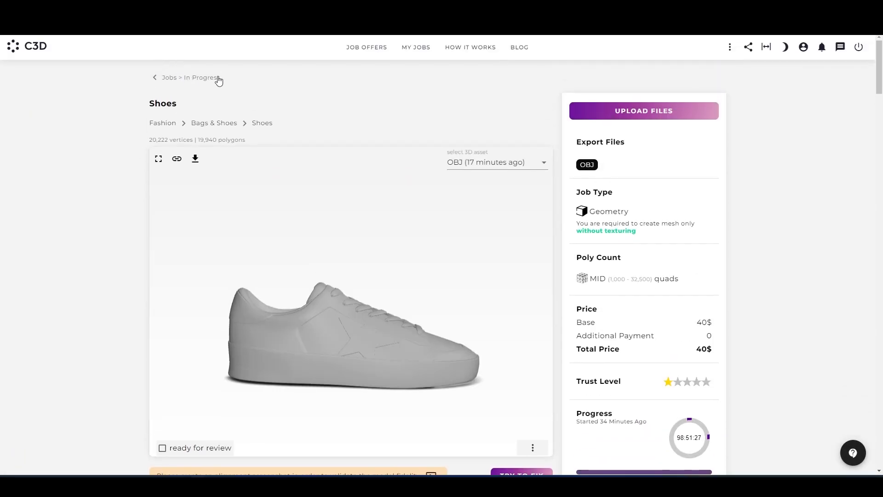
scroll("down", 3)
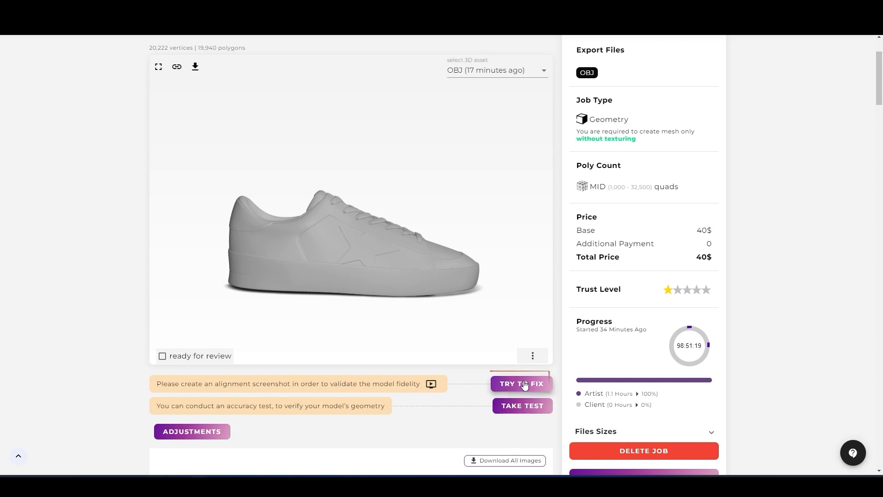
Capture the shoe's alignment screenshot over the reference photo and return to the job page
left_click(521, 384)
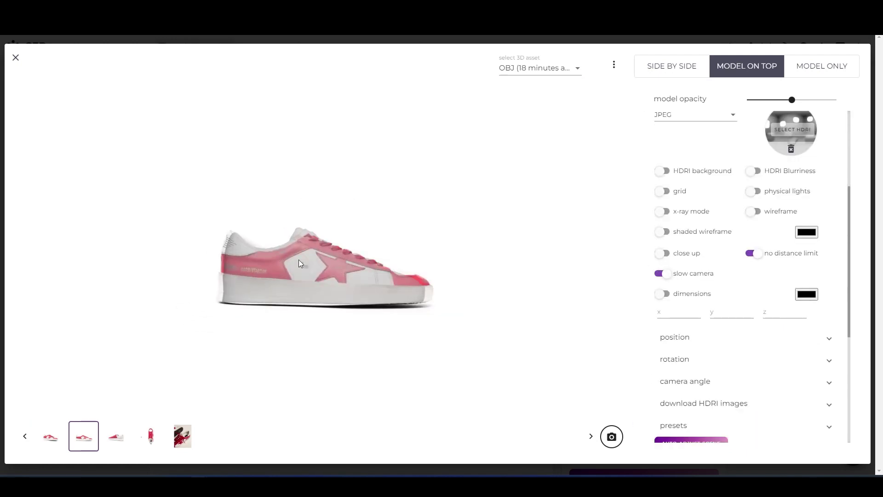
mouse_move(611, 436)
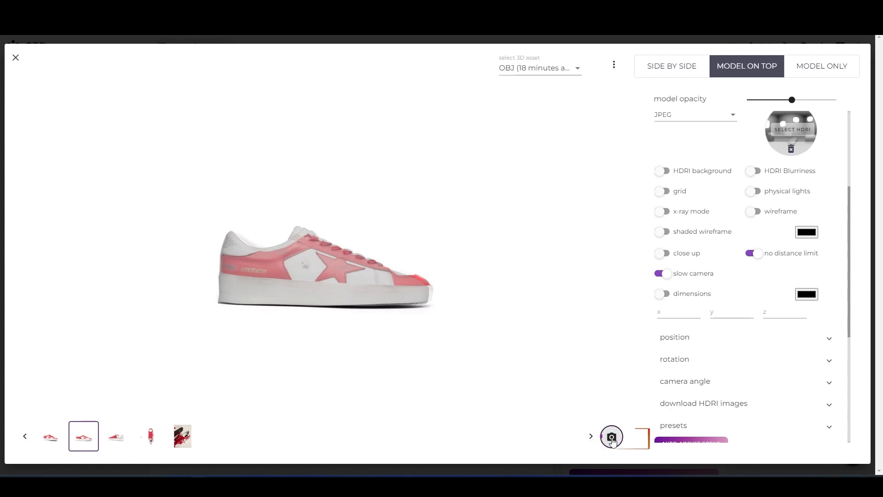
left_click(611, 437)
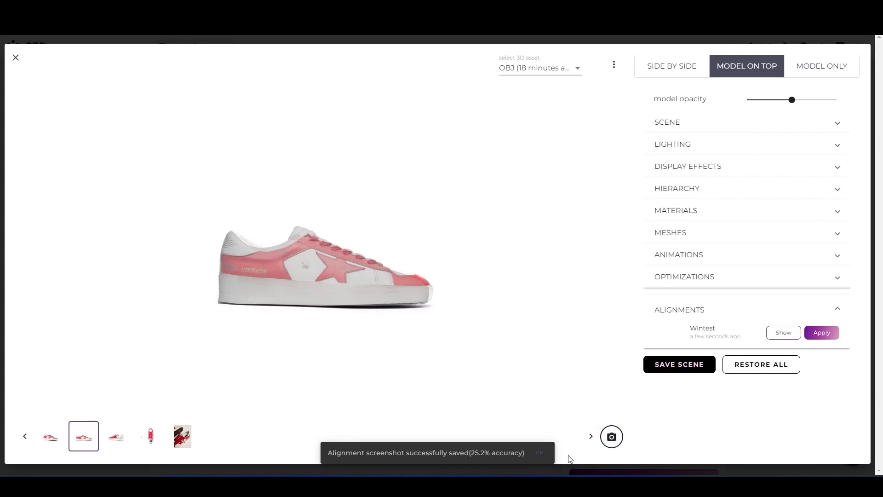
left_click(16, 57)
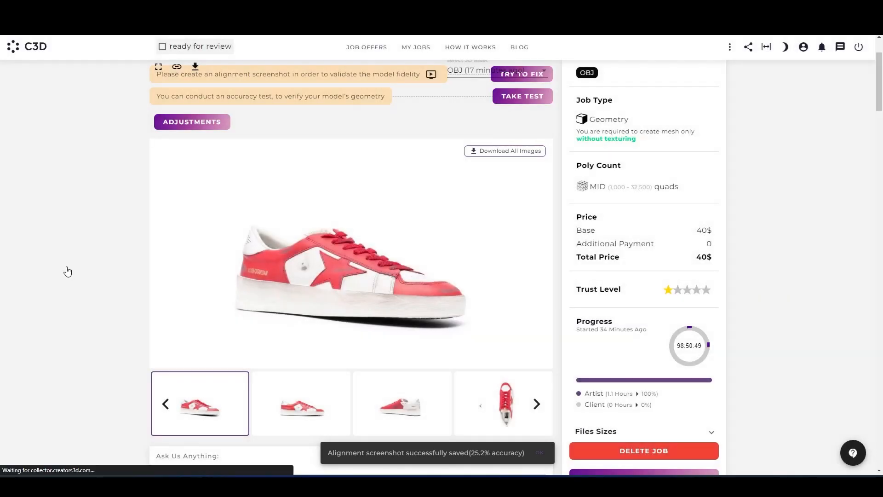
scroll("up", 3)
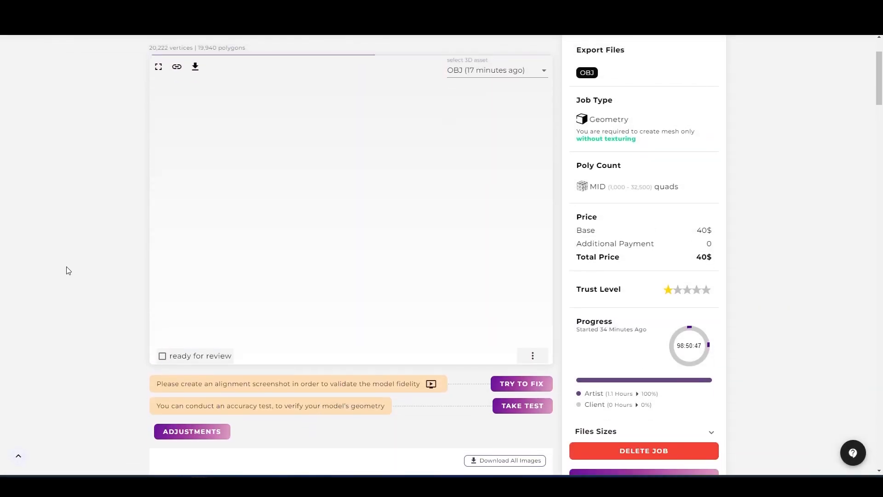
left_click(521, 383)
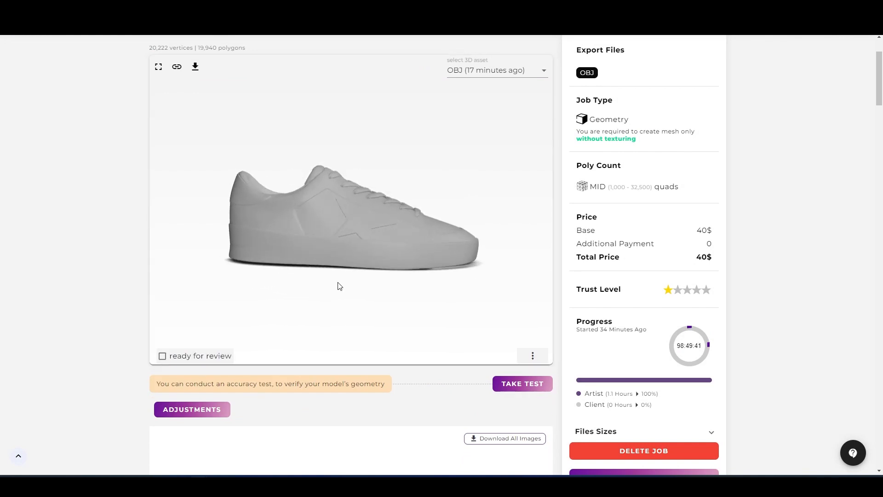
Run the accuracy test, matching six dot pairs until the shoe is reported highly compatible
left_click(521, 383)
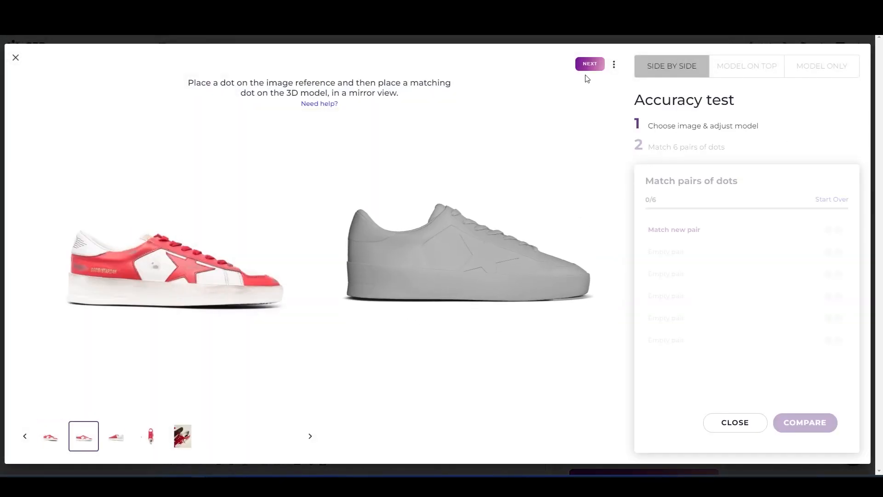
left_click(361, 212)
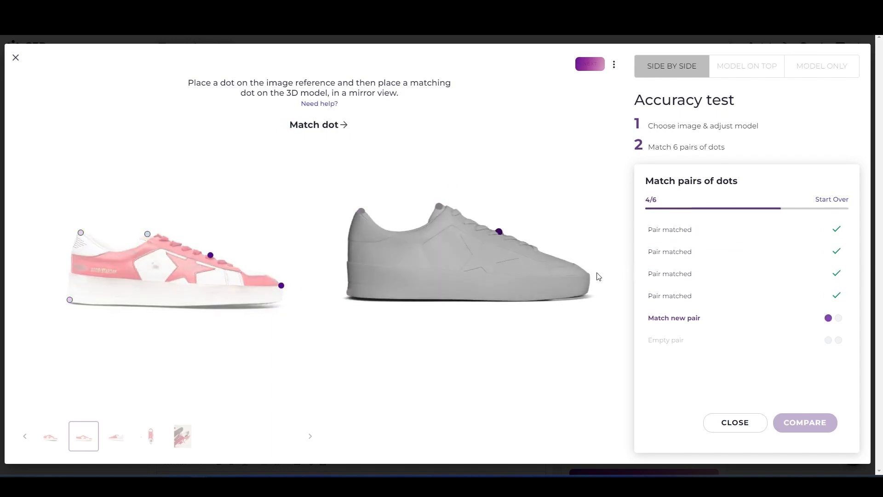
left_click(586, 274)
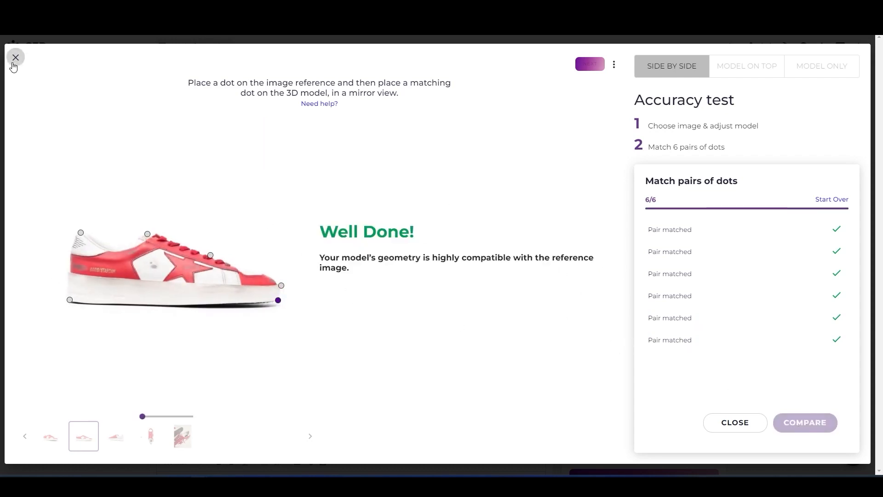
left_click(16, 57)
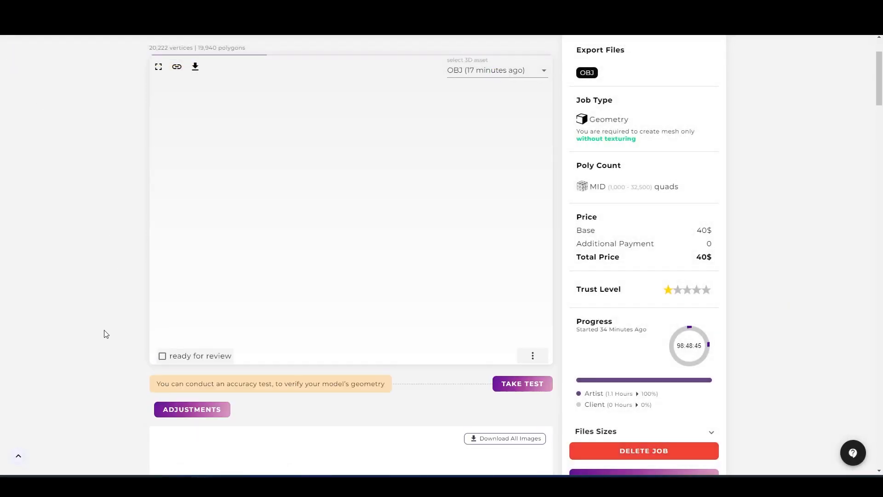
Tick 'ready for review' on the Shoes job so it becomes Job Pending Review
scroll("up", 3)
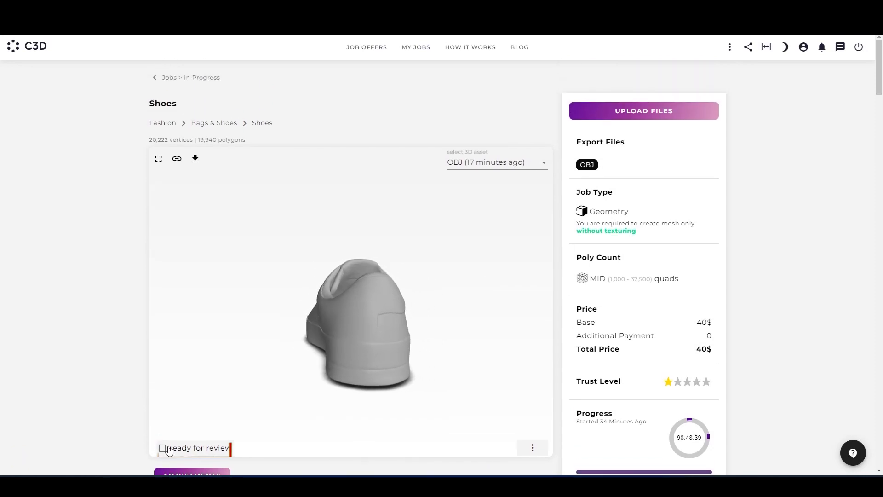
left_click(162, 448)
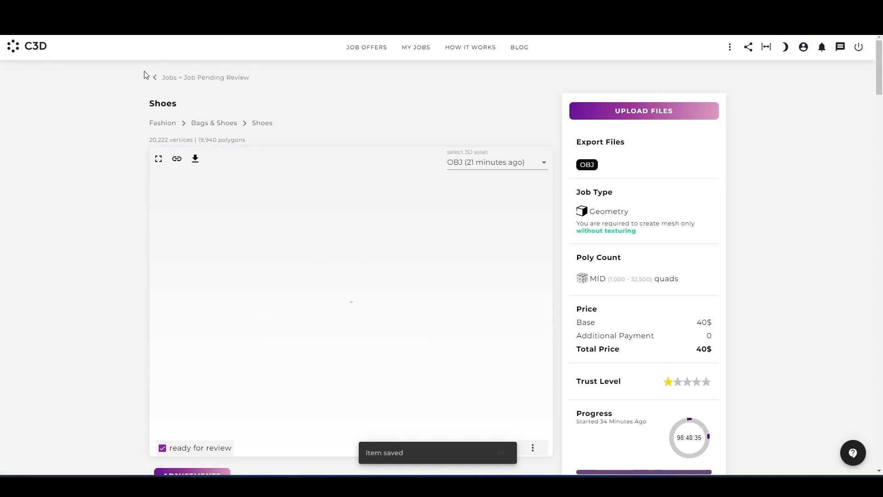
From My Jobs, upload the Final_gltf zip to the Table with Charging Station job
left_click(416, 47)
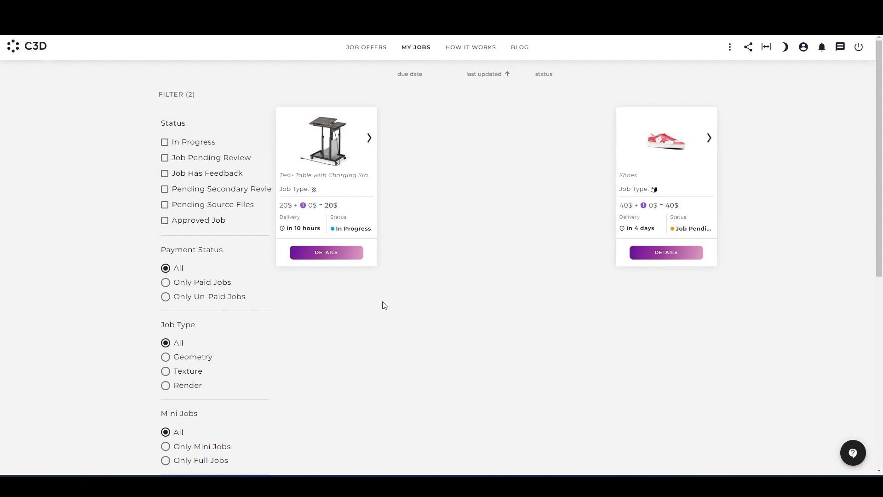
mouse_move(362, 238)
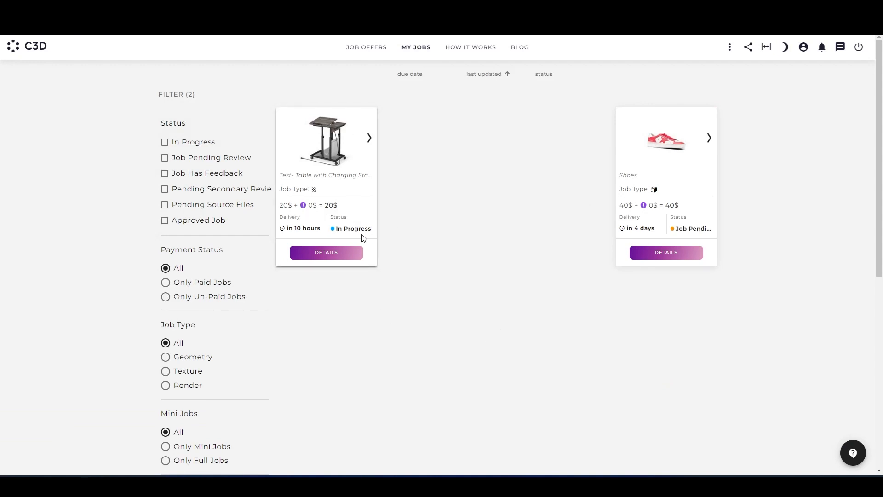
mouse_move(326, 252)
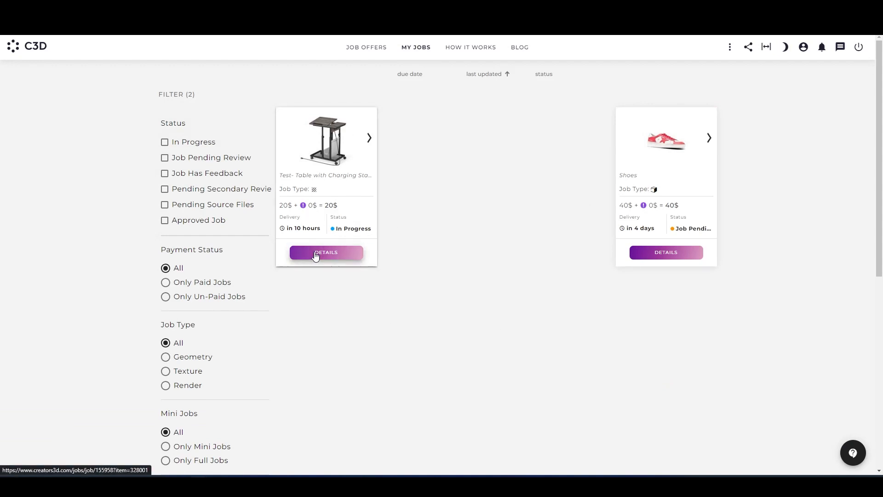
left_click(326, 252)
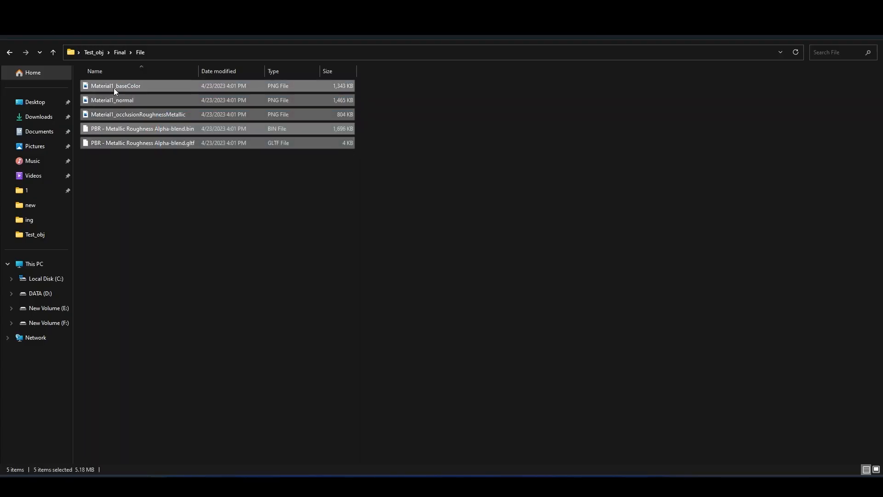
mouse_move(173, 199)
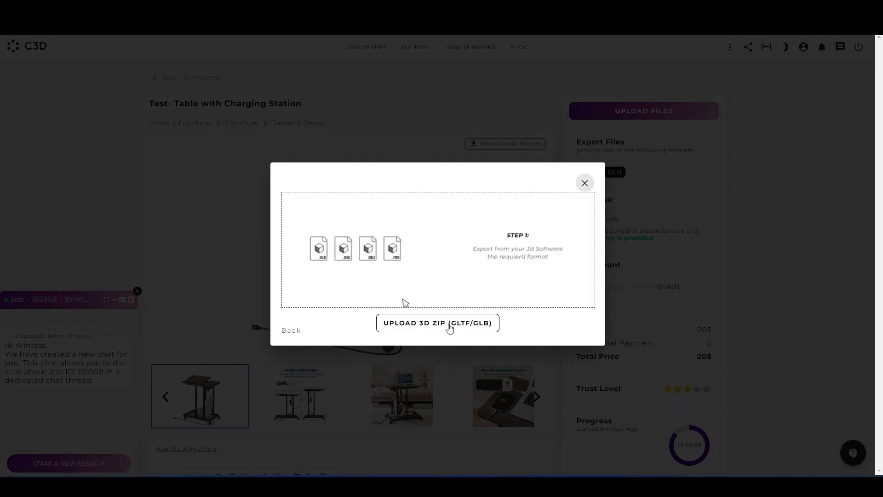
left_click(437, 323)
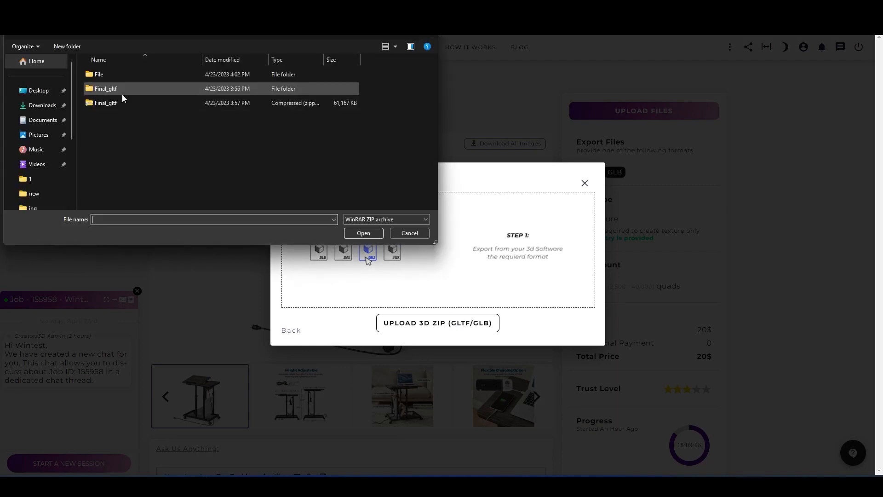
left_click(364, 232)
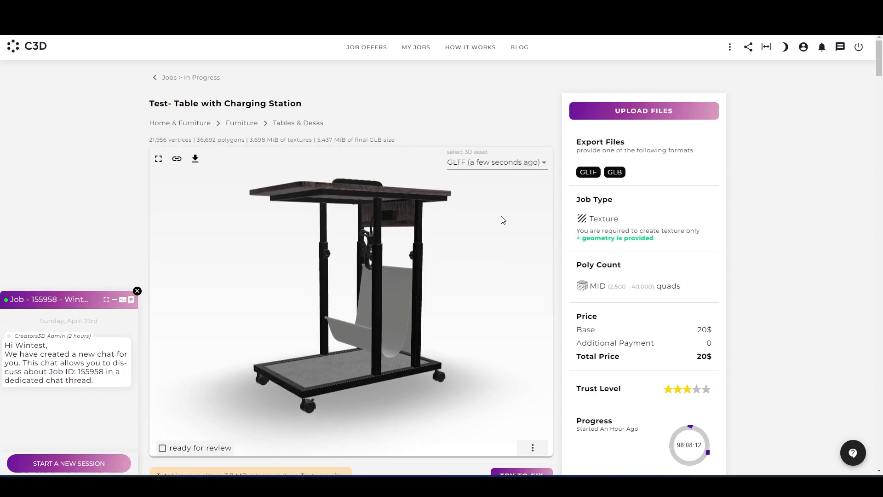
Review the table job's measurements and tick 'ready for review' to set Job Pending Review
left_click(159, 159)
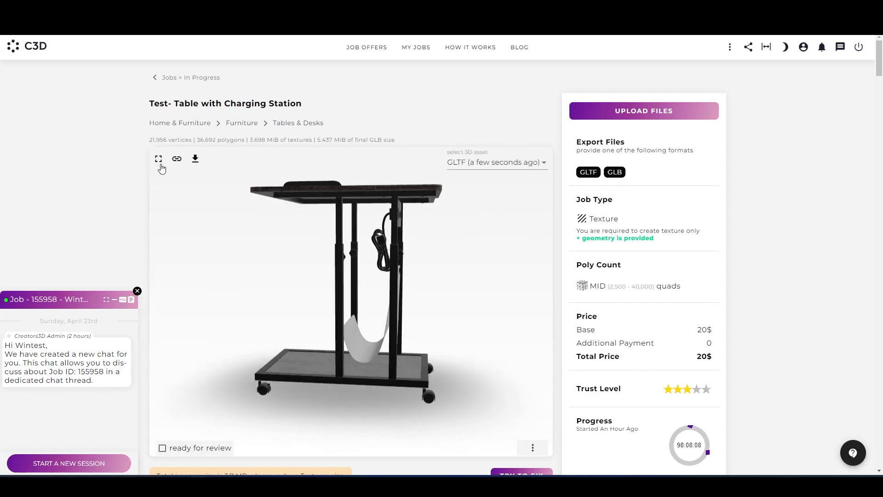
scroll("down", 3)
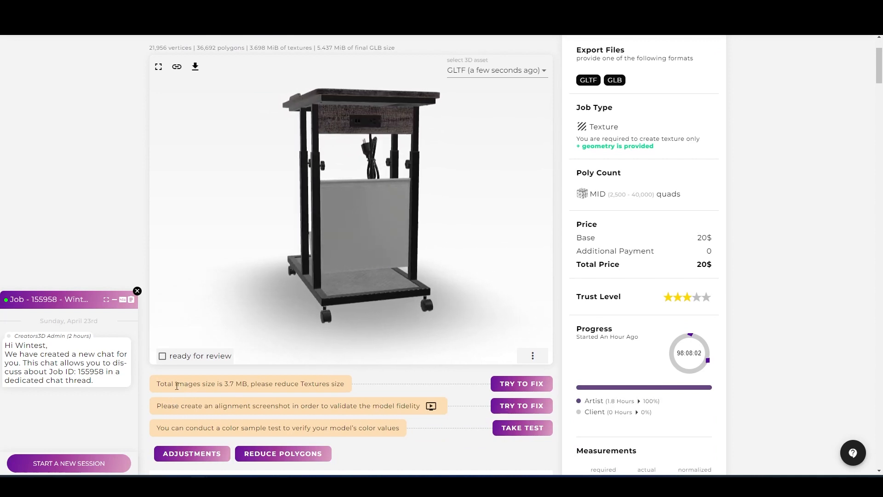
triple_click(250, 384)
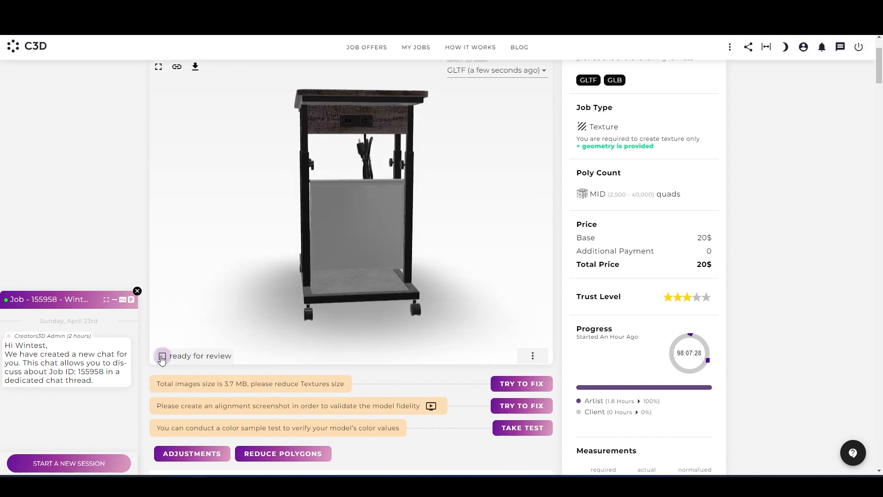
left_click(162, 358)
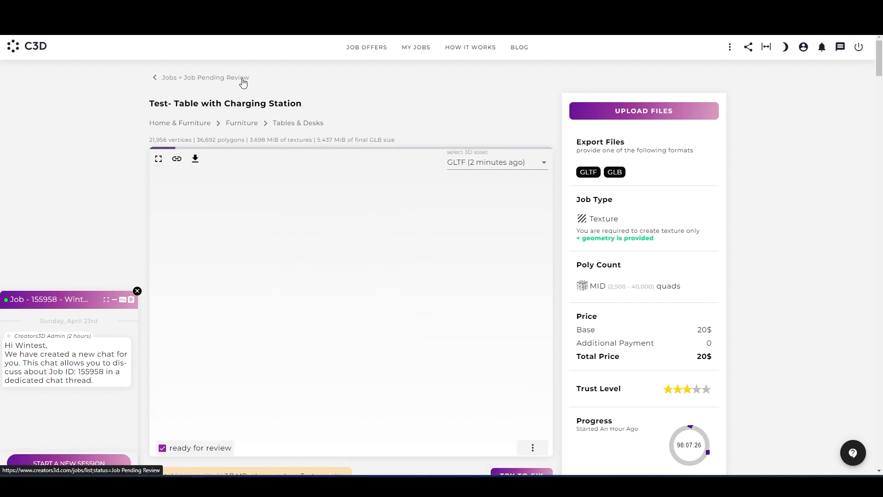
scroll("down", 3)
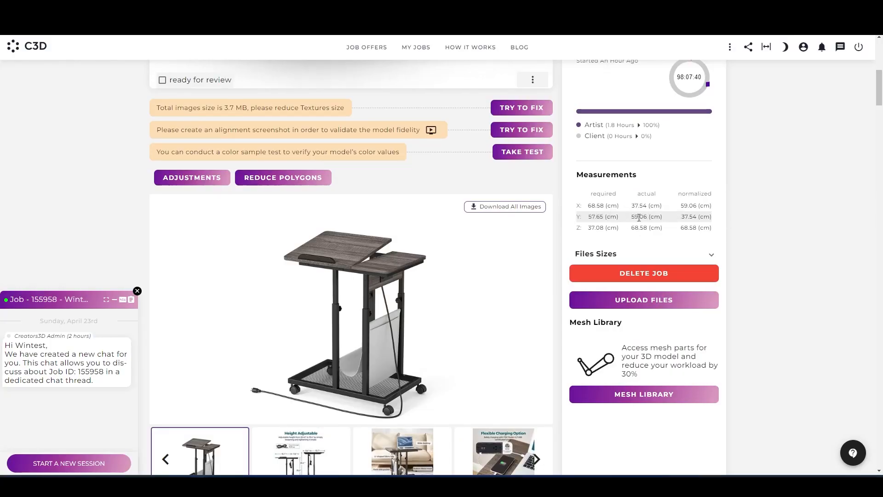
mouse_move(630, 208)
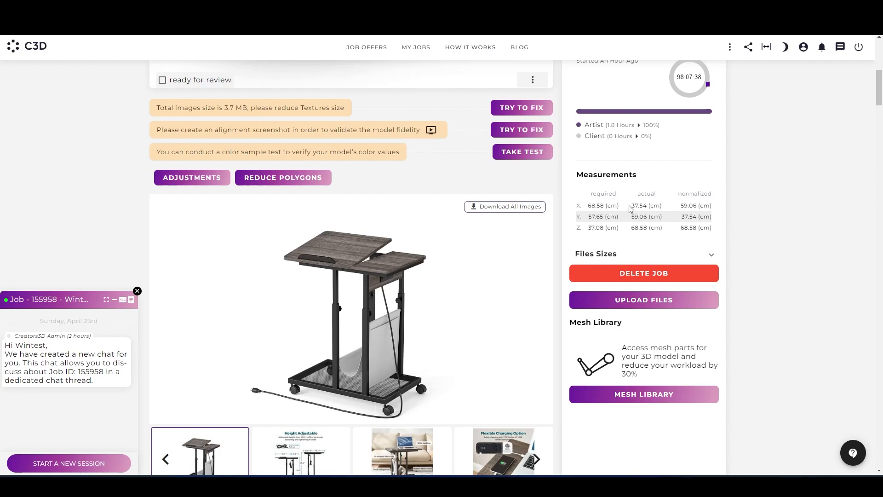
mouse_move(712, 186)
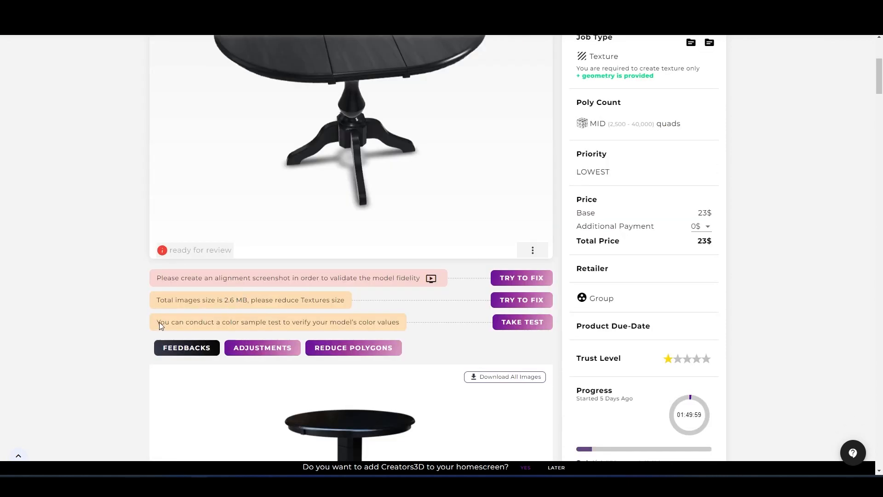
mouse_move(131, 334)
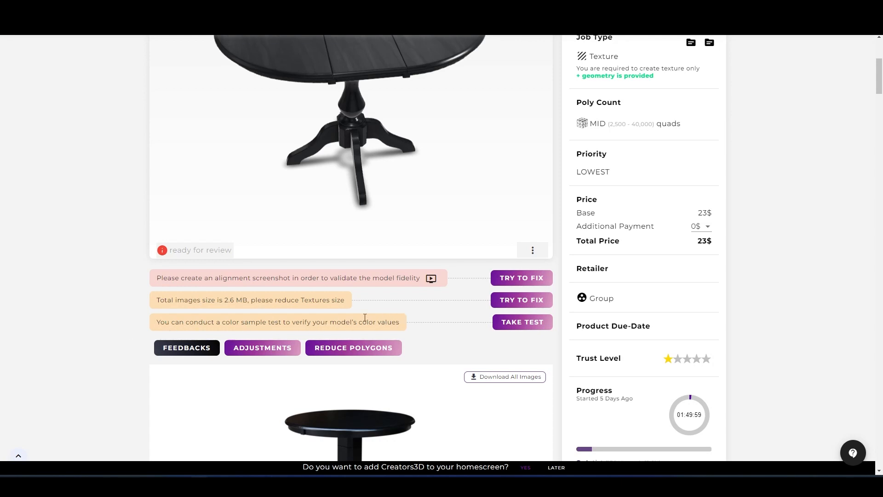
mouse_move(288, 326)
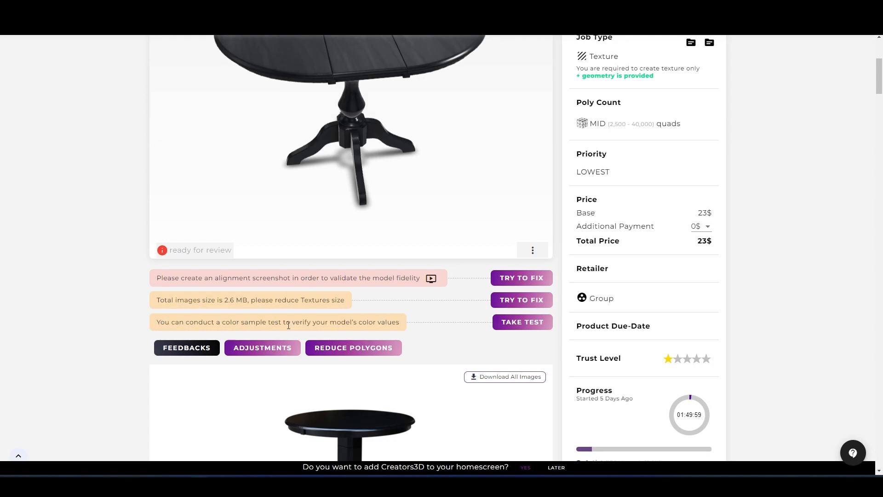
mouse_move(418, 328)
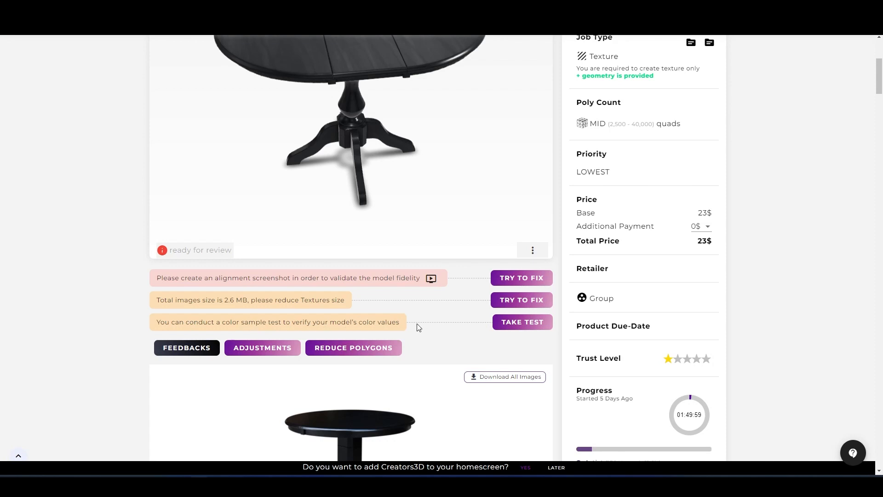